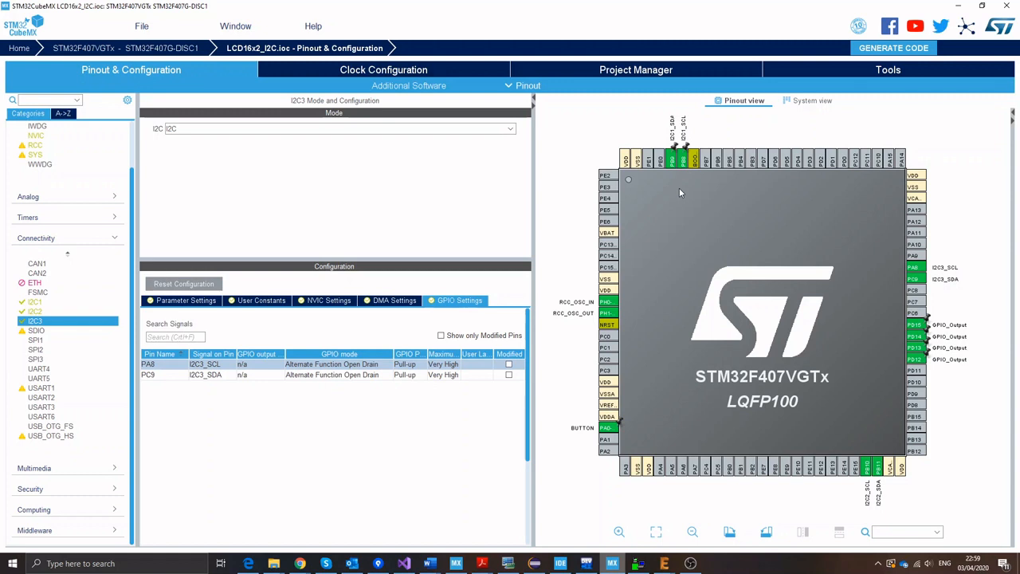
{"action": "mouse_move", "coordinate": [700, 236]}
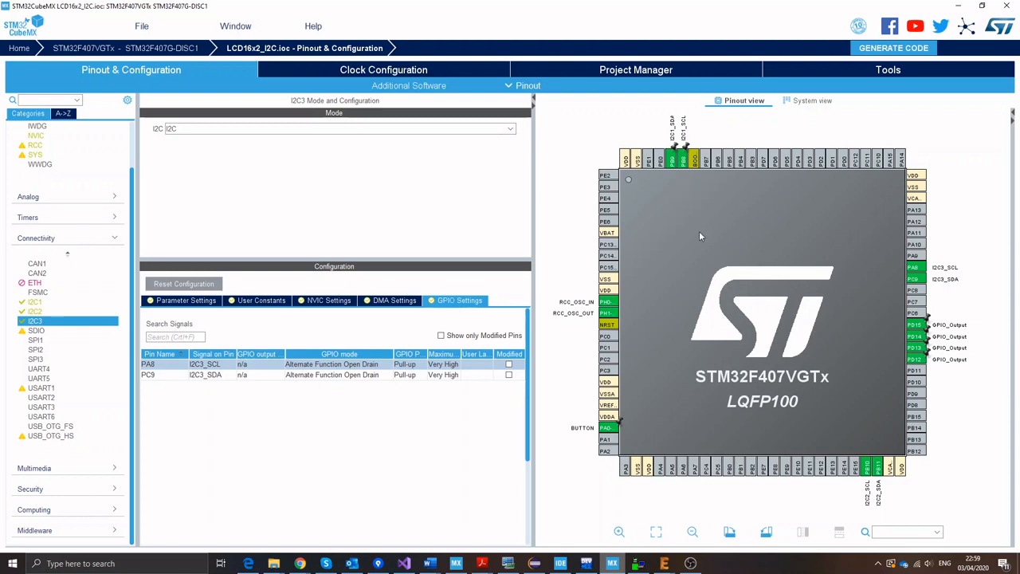
{"action": "mouse_move", "coordinate": [674, 158]}
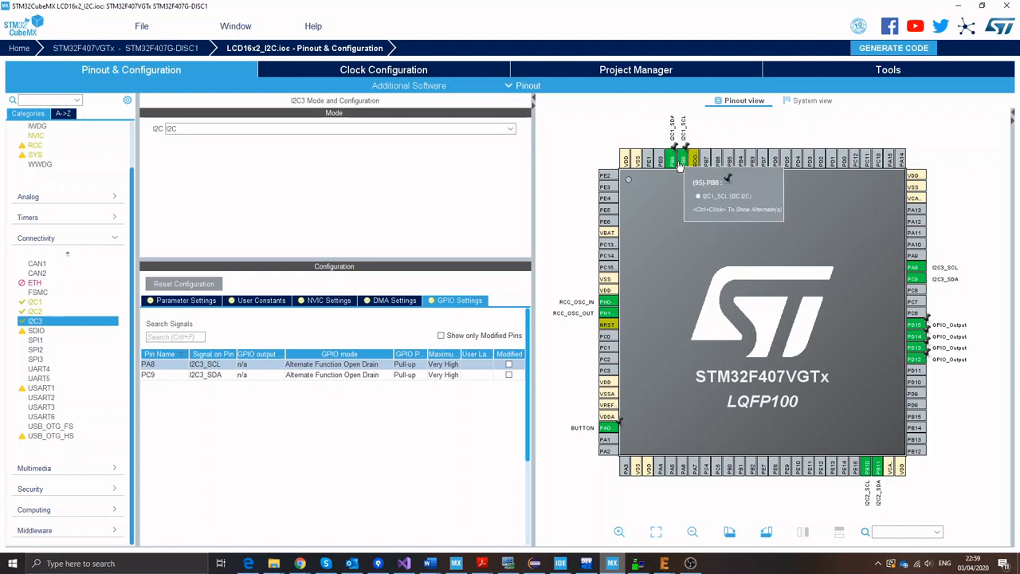
{"action": "mouse_move", "coordinate": [873, 257]}
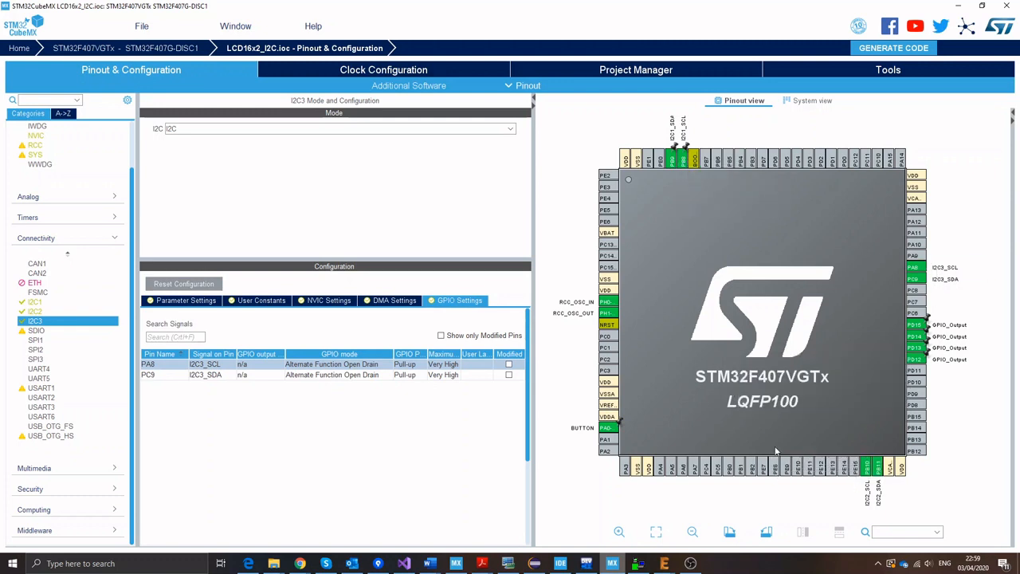
{"action": "mouse_move", "coordinate": [692, 159]}
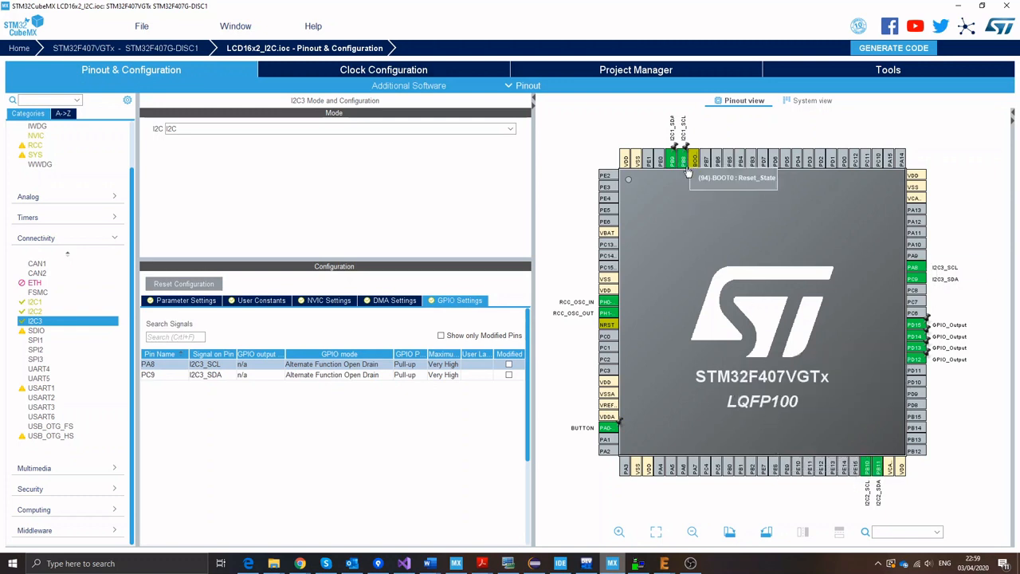
{"action": "mouse_move", "coordinate": [630, 210]}
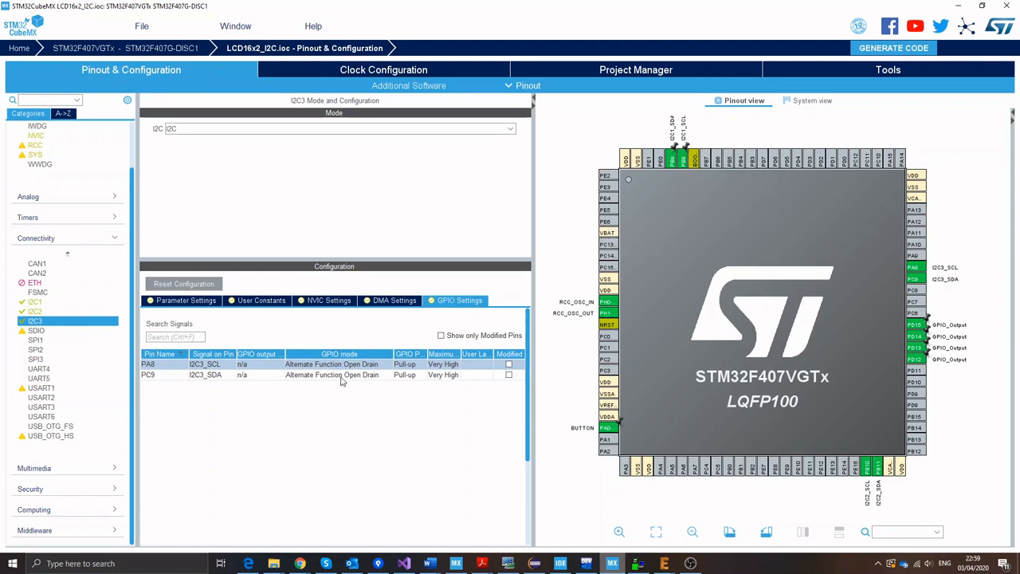
{"action": "mouse_move", "coordinate": [322, 373]}
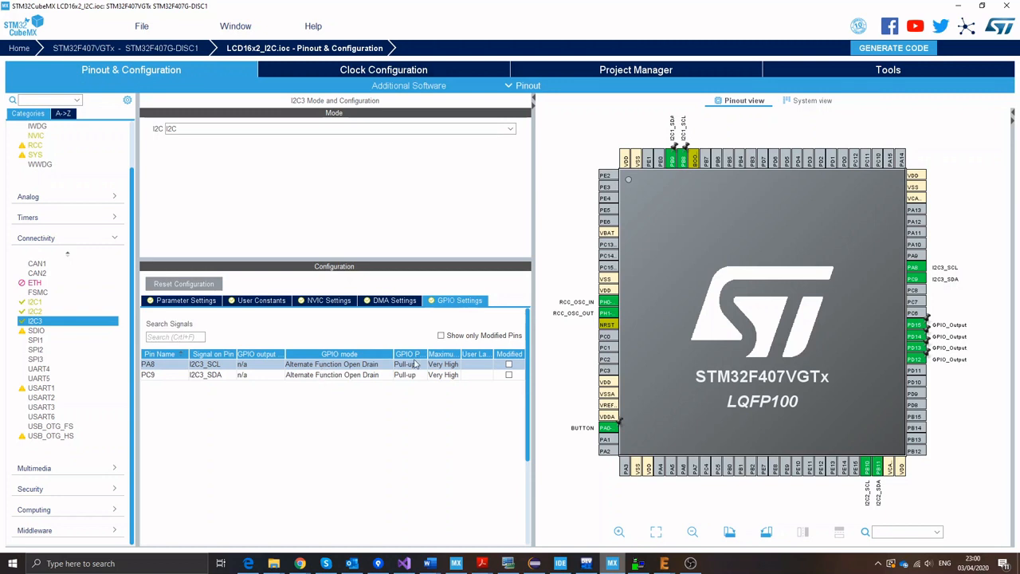
{"action": "mouse_move", "coordinate": [411, 373]}
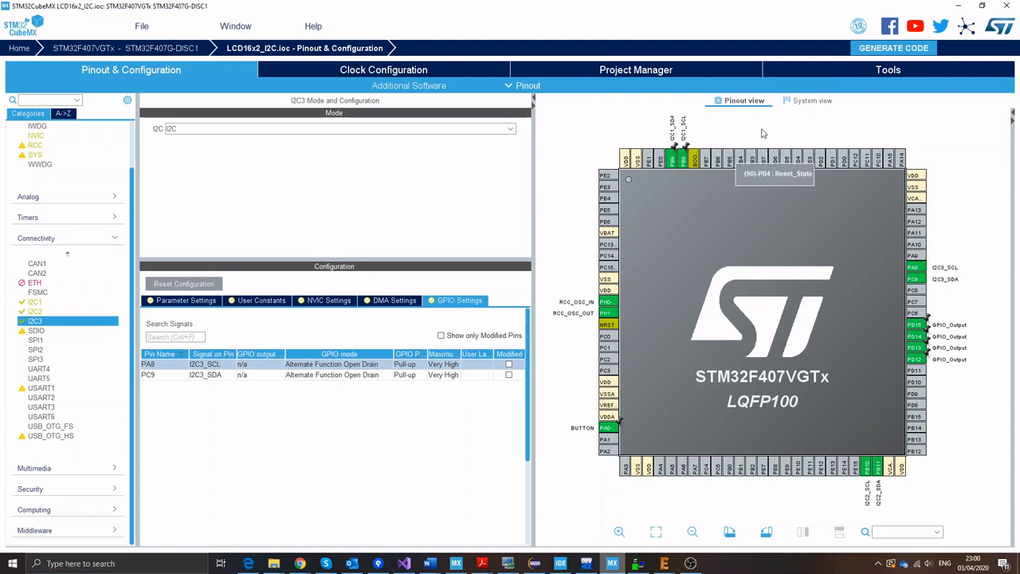
{"action": "mouse_move", "coordinate": [917, 82]}
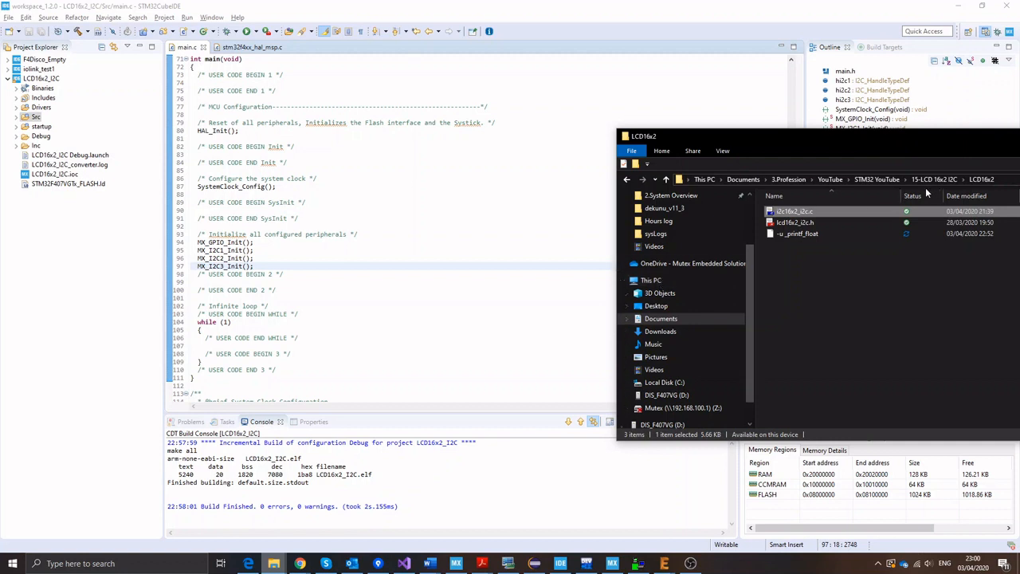
Step: Copy lcd16x2_i2c.c into the project's Src folder and lcd16x2_i2c.h into Inc
{"action": "left_click", "coordinate": [794, 221]}
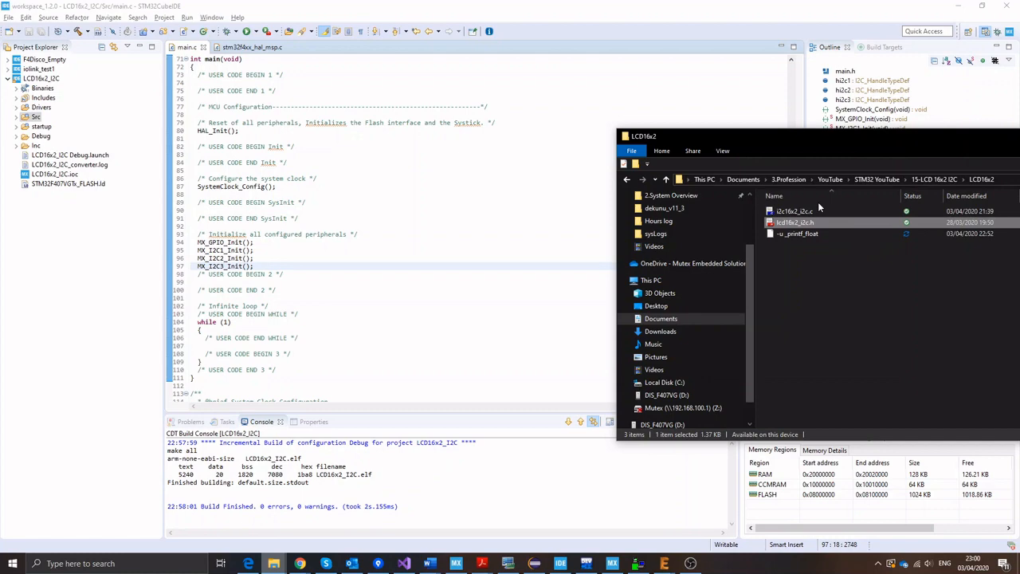
{"action": "mouse_move", "coordinate": [269, 555]}
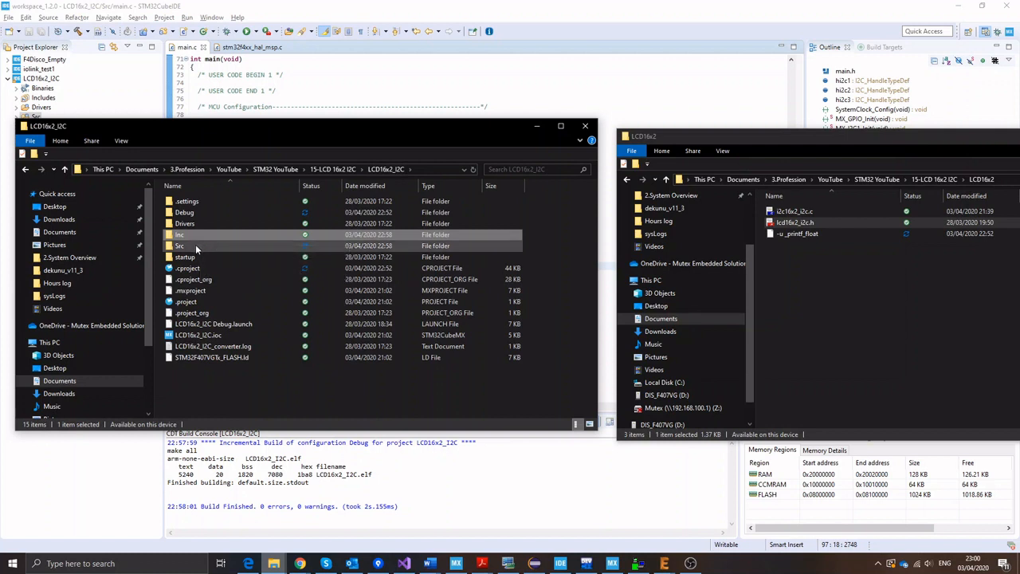
{"action": "mouse_move", "coordinate": [196, 246]}
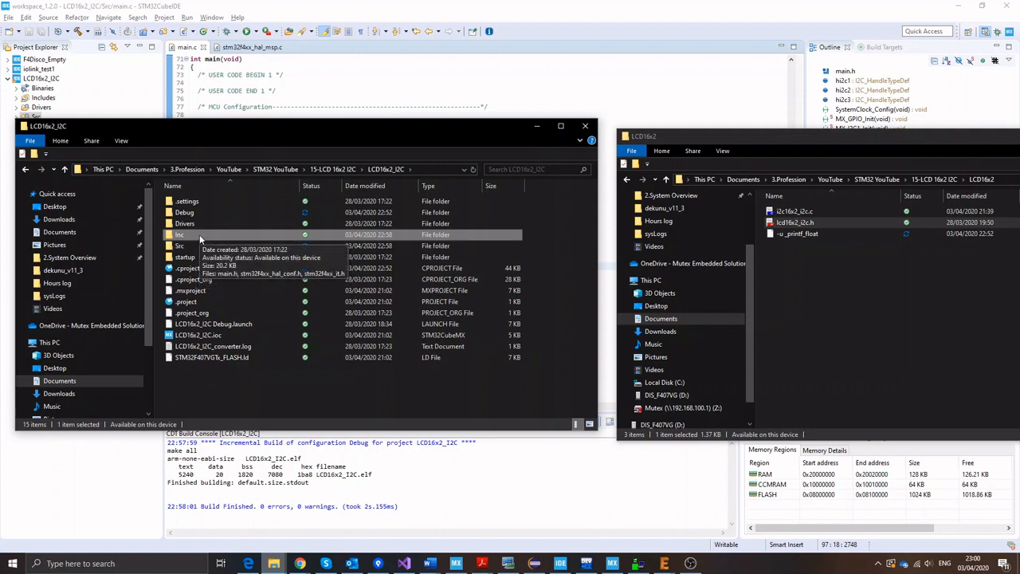
{"action": "double_click", "coordinate": [180, 235]}
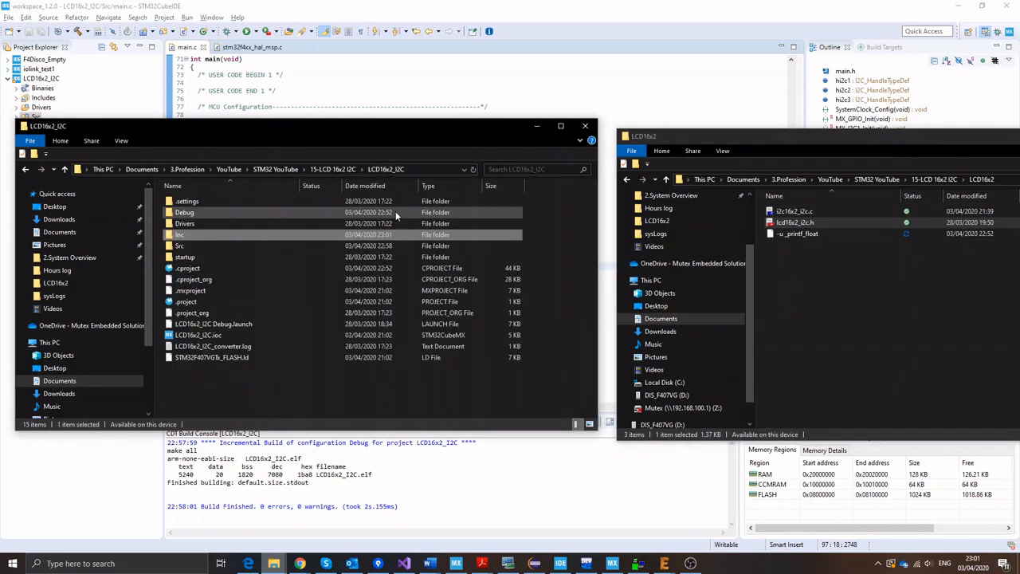
{"action": "double_click", "coordinate": [179, 245]}
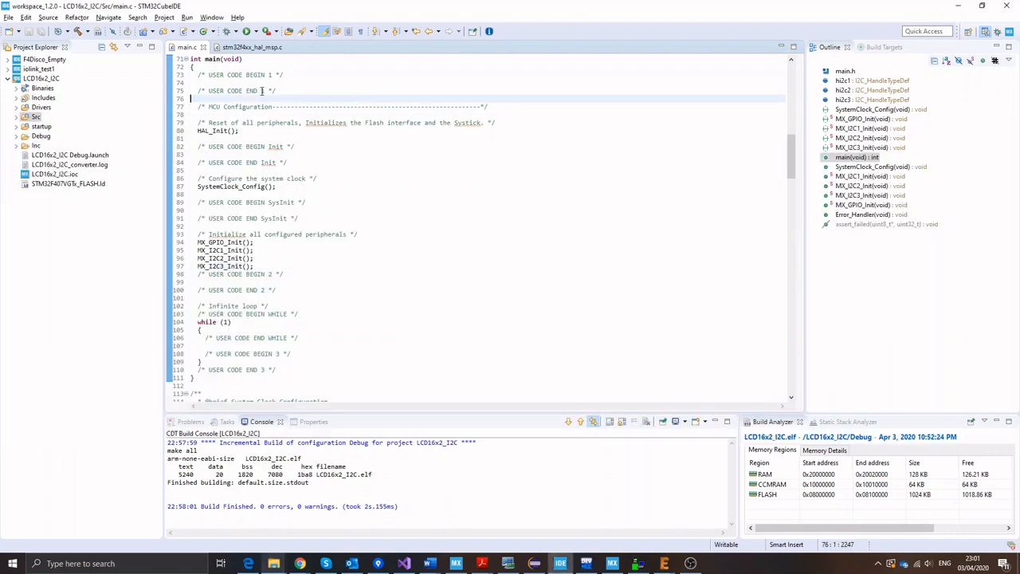
Step: Rebuild the project and add #include "lcd16x2_i2c.h" to main.c's user includes
{"action": "left_click", "coordinate": [67, 37]}
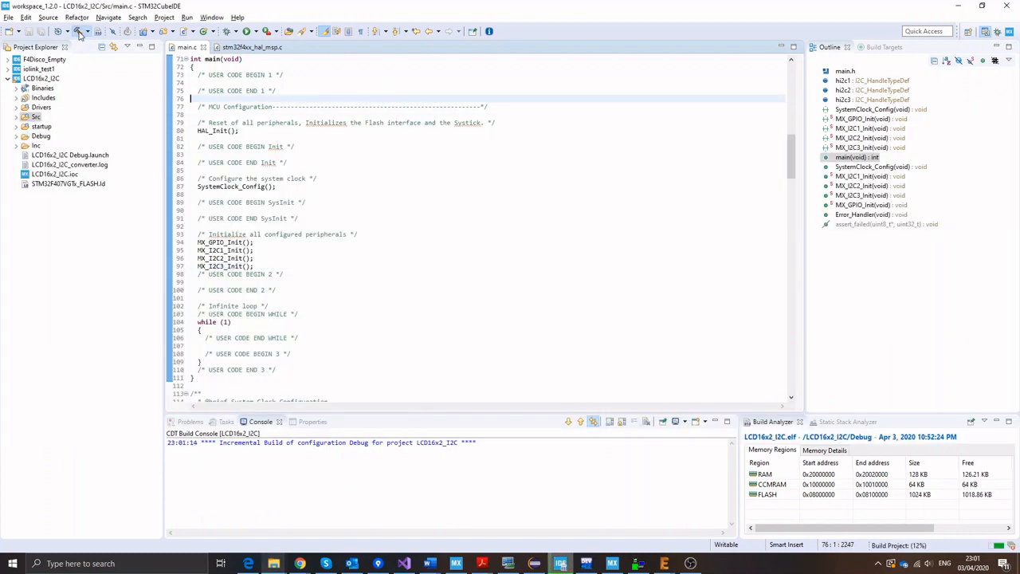
{"action": "left_click", "coordinate": [16, 117]}
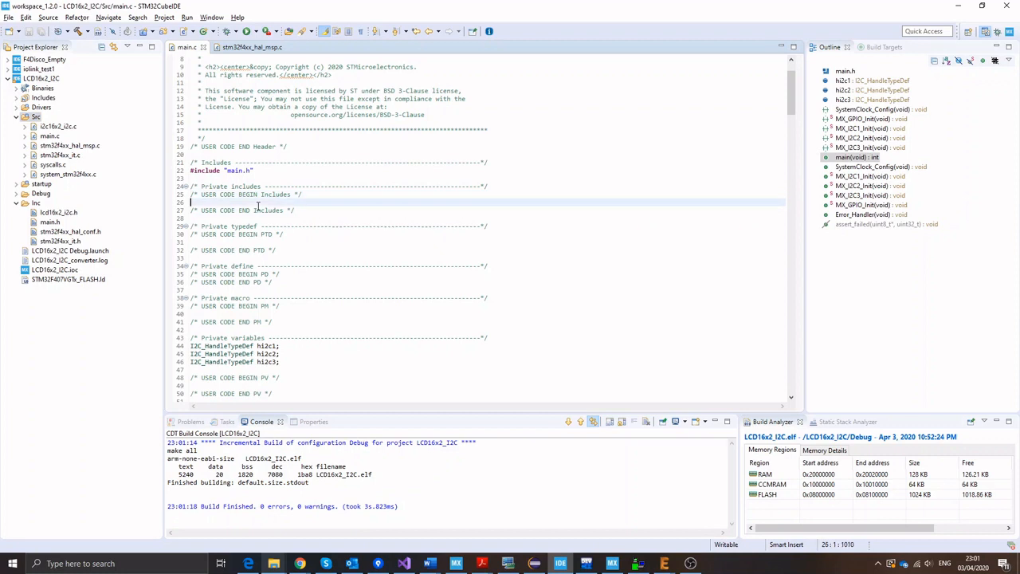
{"action": "type", "text": "#include"}
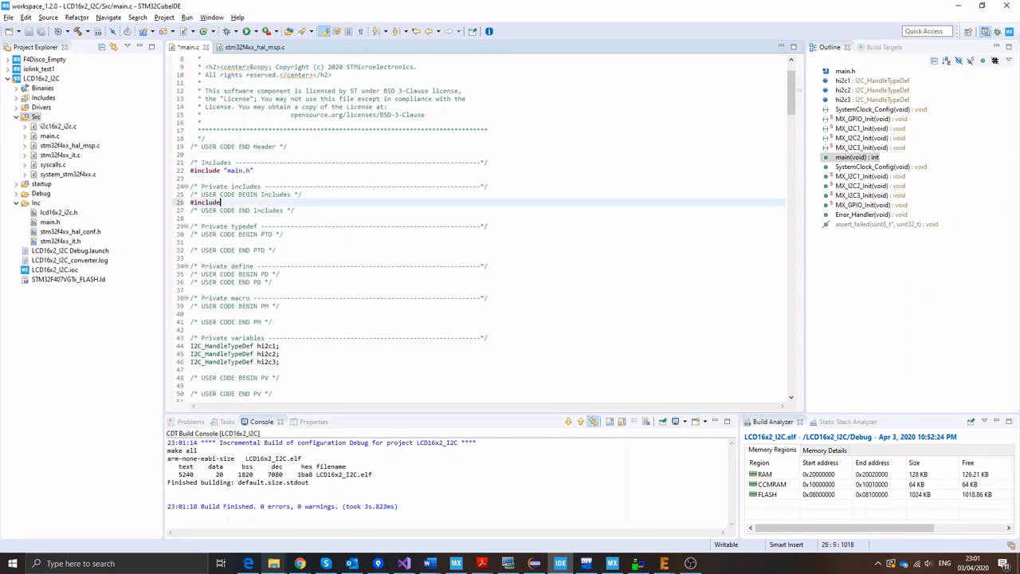
{"action": "type", "text": "\""}
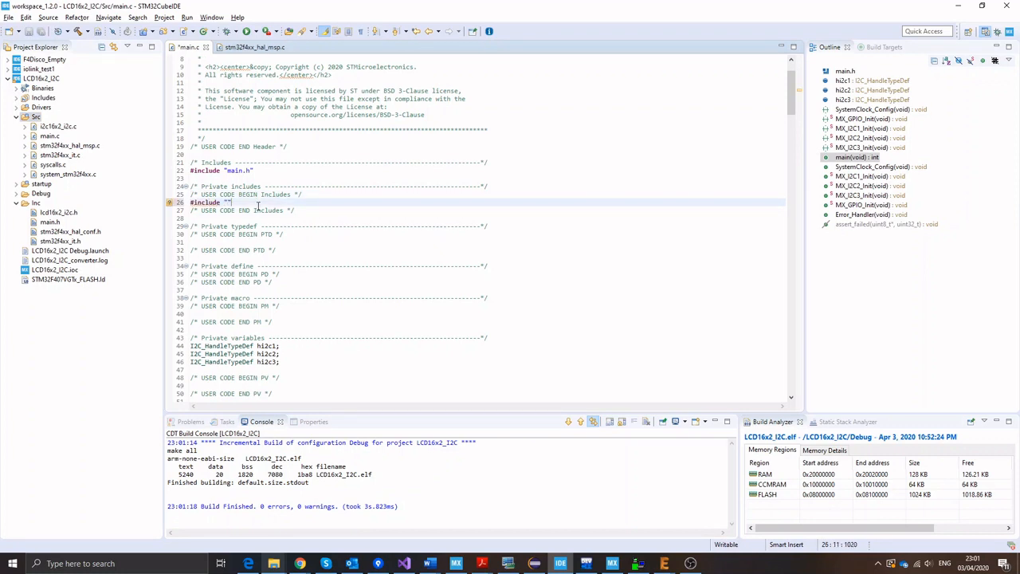
{"action": "type", "text": "lcd16x2_i2c.h"}
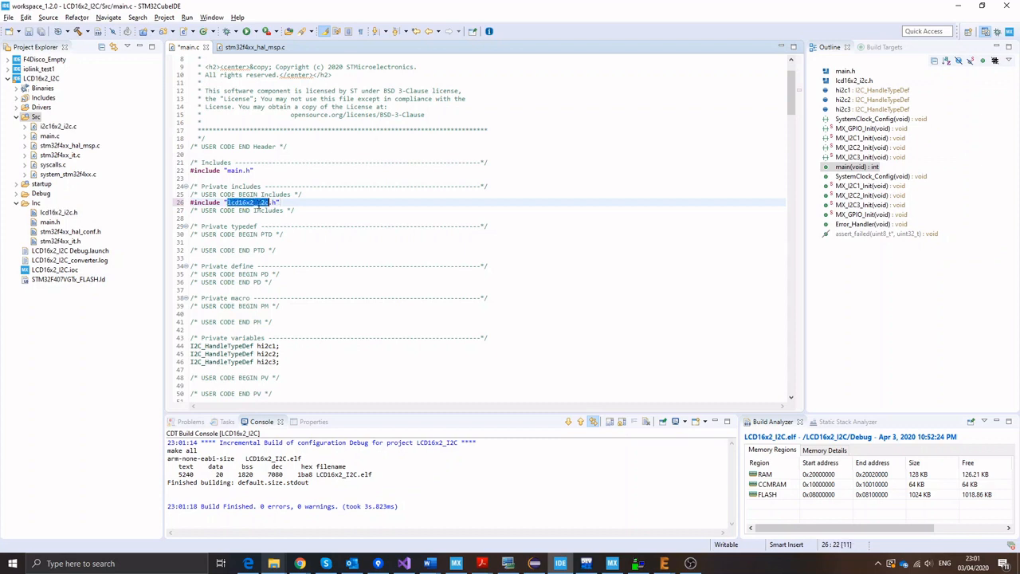
Step: Open lcd16x2_i2c.h via Open Declaration and review its prototypes down to printf
{"action": "right_click", "coordinate": [242, 200]}
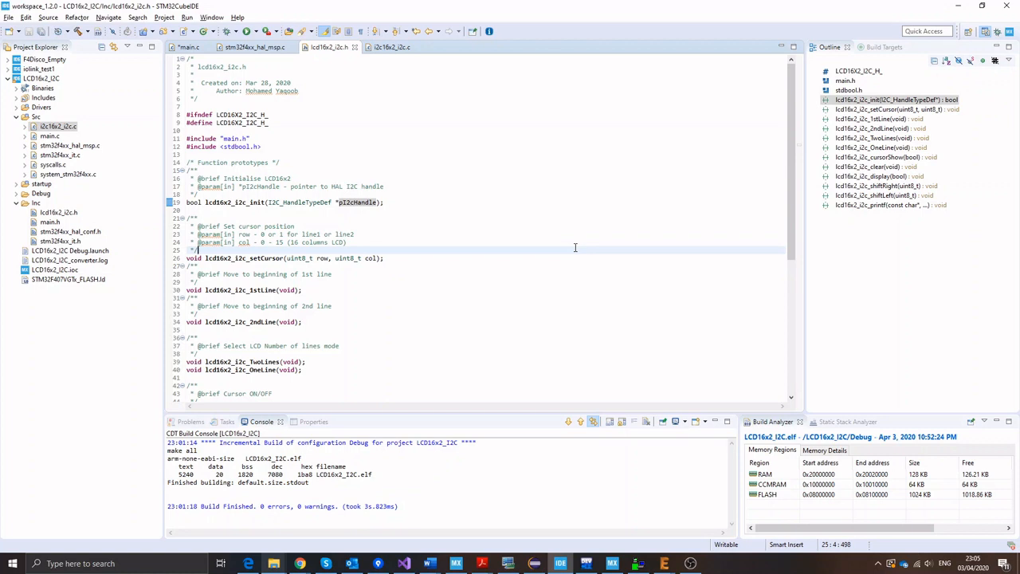
{"action": "mouse_move", "coordinate": [254, 203]}
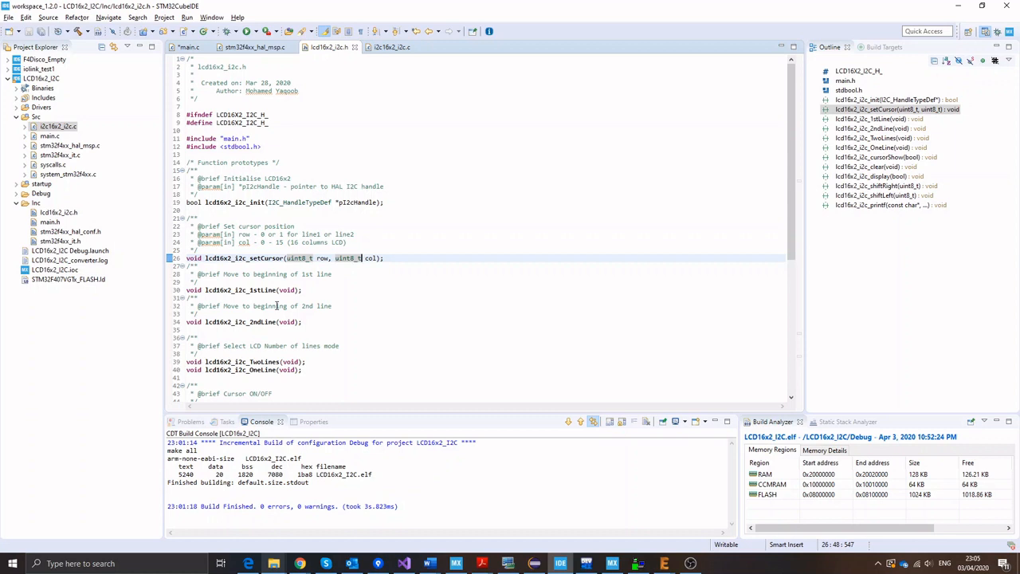
{"action": "scroll", "scroll_direction": "down", "scroll_amount": 3}
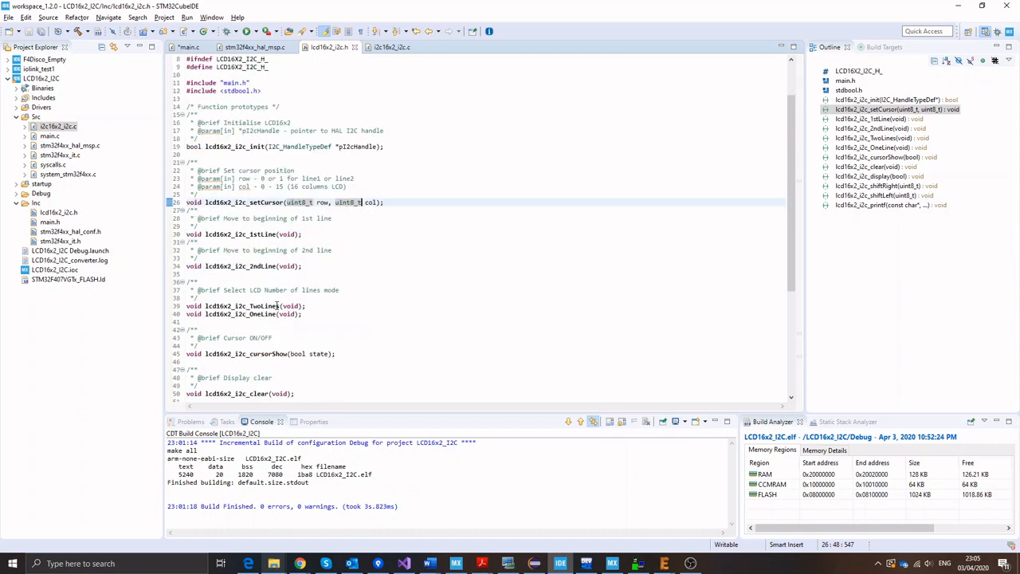
{"action": "scroll", "scroll_direction": "down", "scroll_amount": 3}
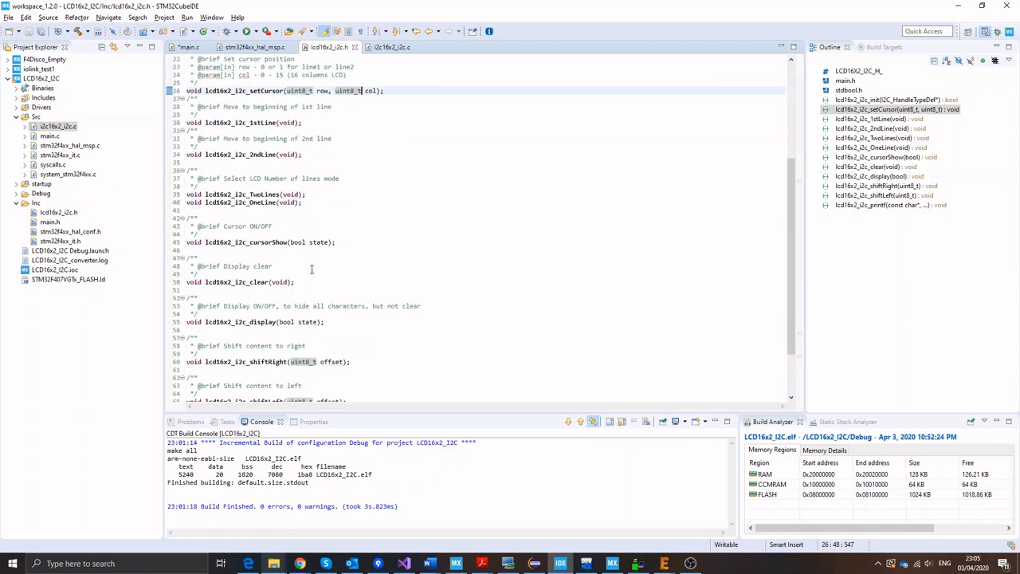
{"action": "scroll", "scroll_direction": "down", "scroll_amount": 3}
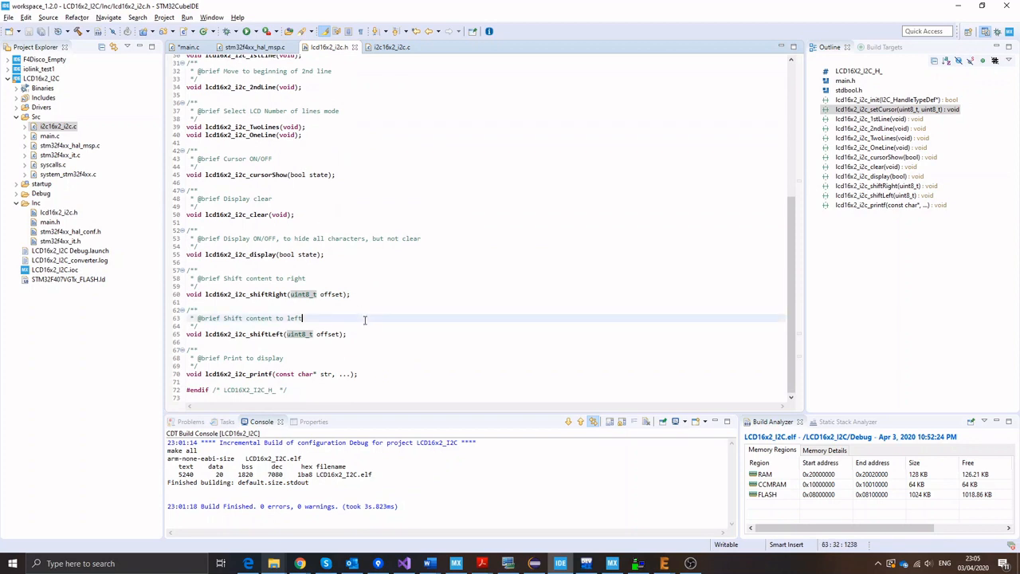
{"action": "mouse_move", "coordinate": [352, 368]}
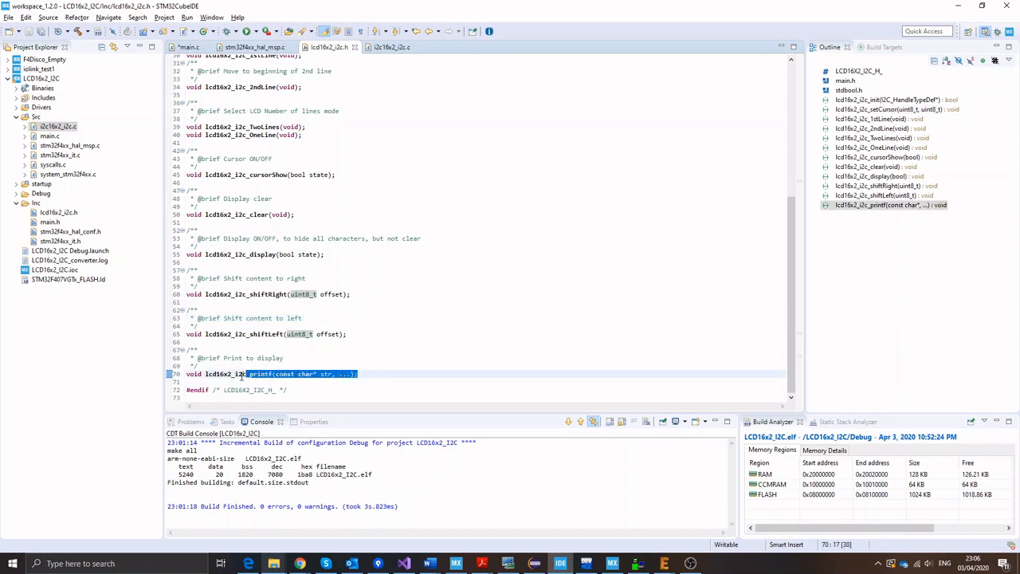
{"action": "left_click", "coordinate": [268, 366]}
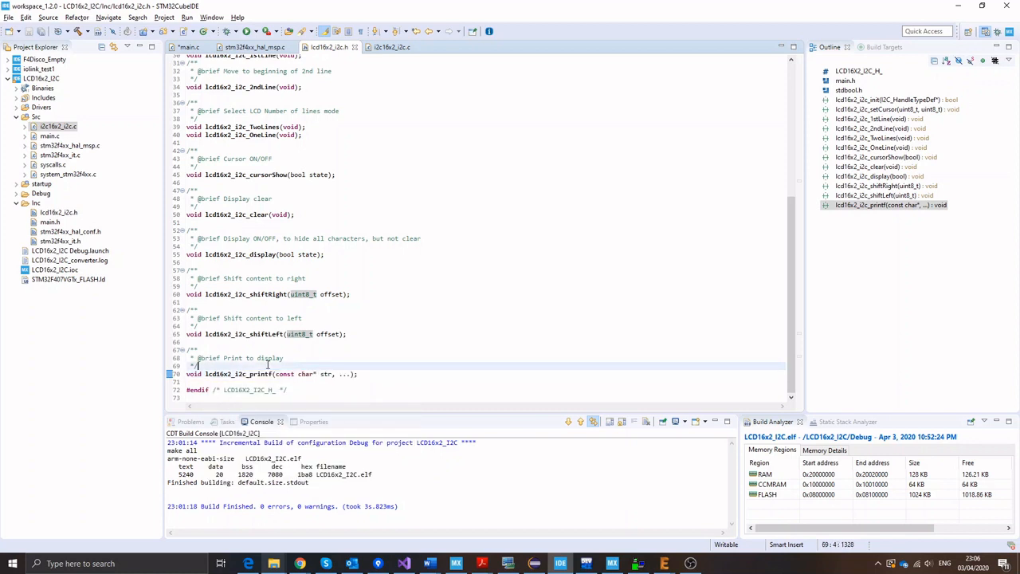
{"action": "mouse_move", "coordinate": [316, 343]}
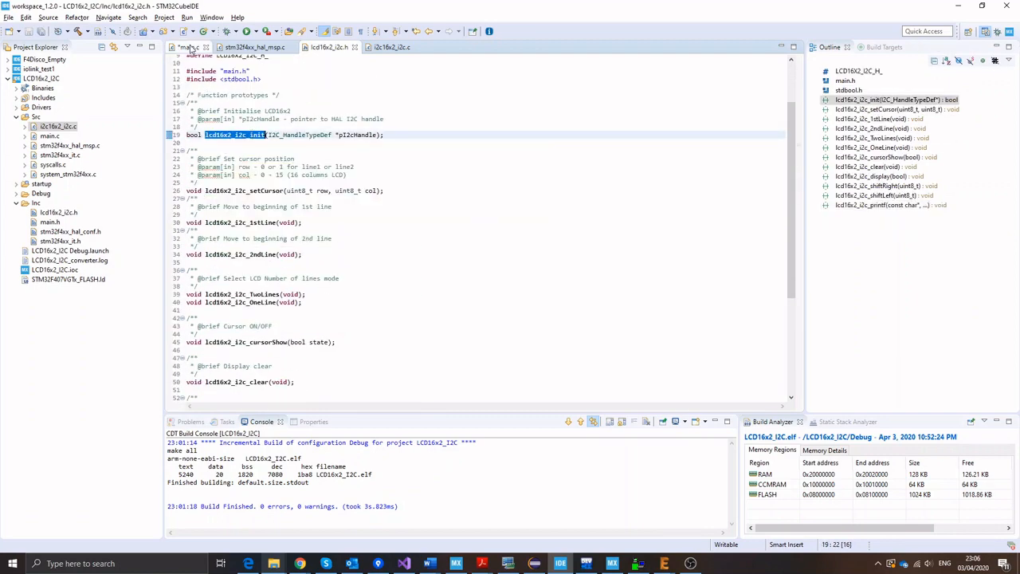
Step: Wrap lcd16x2_i2c_init(&hi2c1) in an if-check after MX_I2C1_Init() in main.c
{"action": "left_click", "coordinate": [195, 46]}
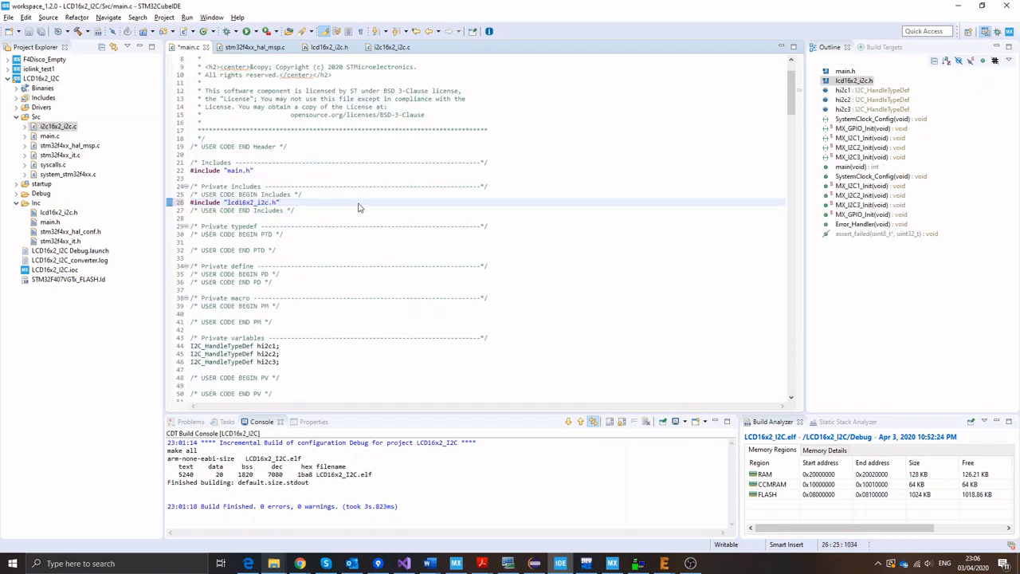
{"action": "scroll", "scroll_direction": "down", "scroll_amount": 3}
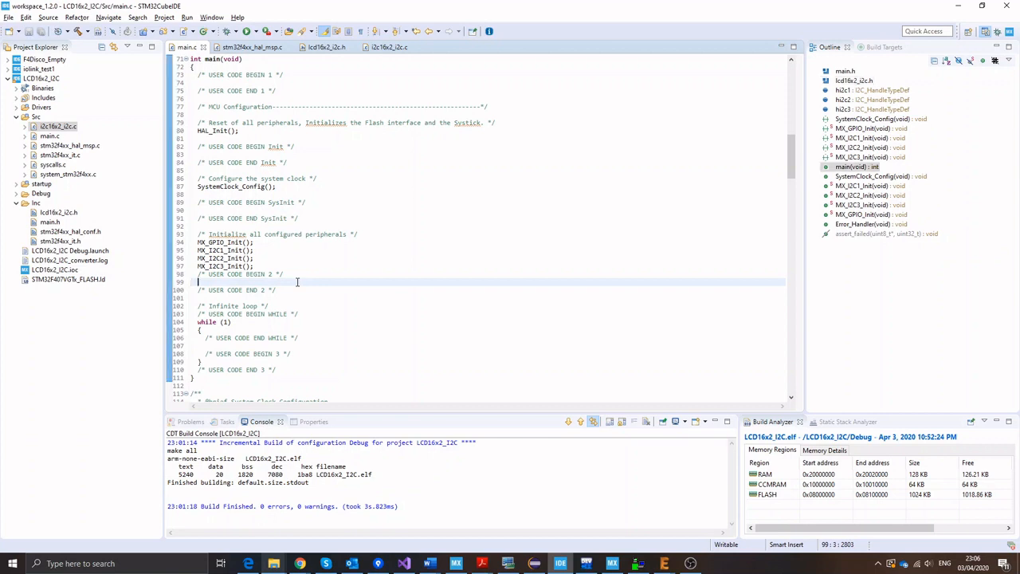
{"action": "type", "text": "lcd16x2_i2c_init(&hi2c1"}
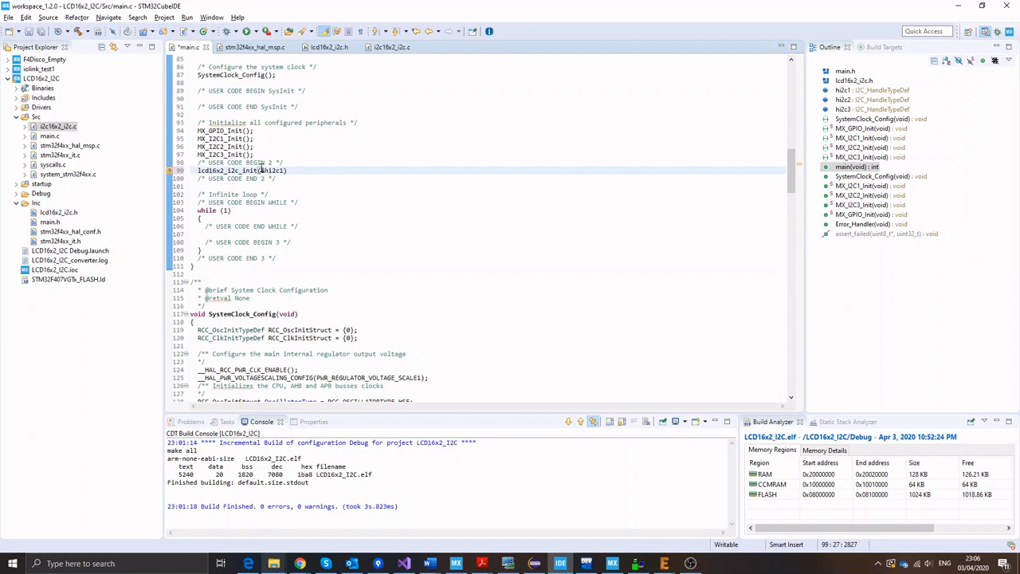
{"action": "type", "text": "if("}
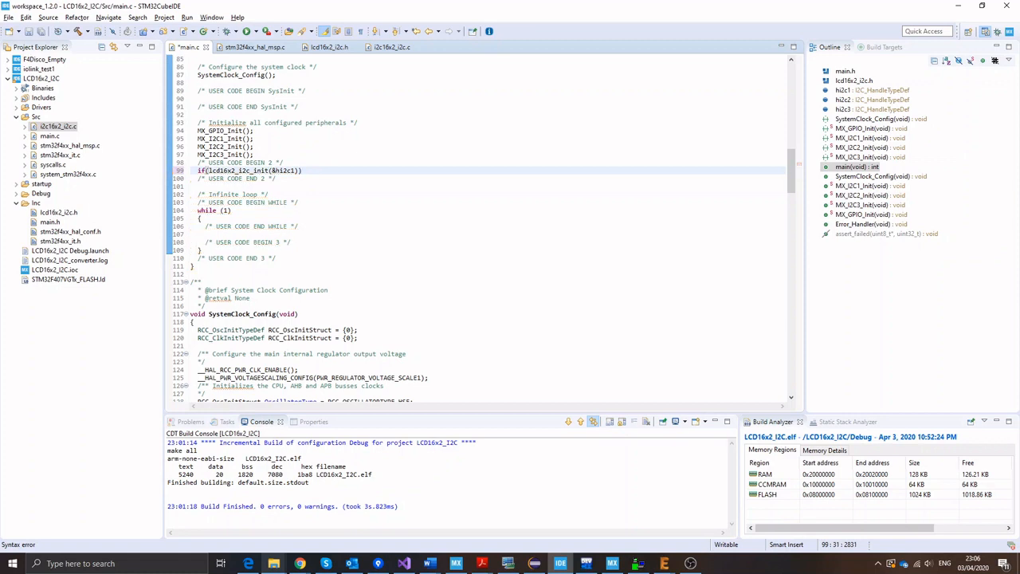
Step: Inside the check, call HAL_GPIO_WritePin(GPIOD, GPIO_PIN_12, GPIO_PIN_SET)
{"action": "left_click", "coordinate": [312, 169]}
{"action": "type", "text": "{"}
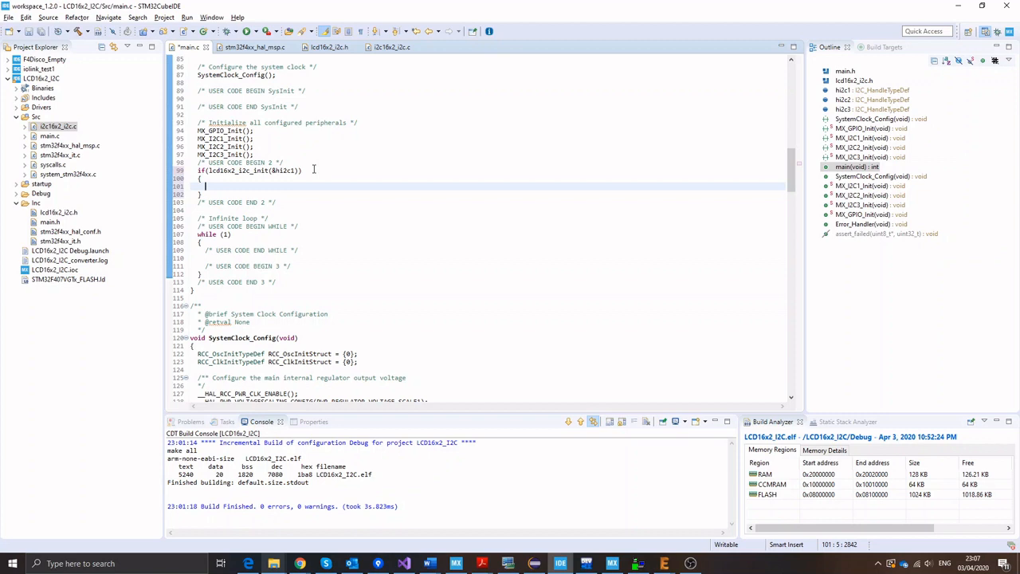
{"action": "type", "text": "hAL"}
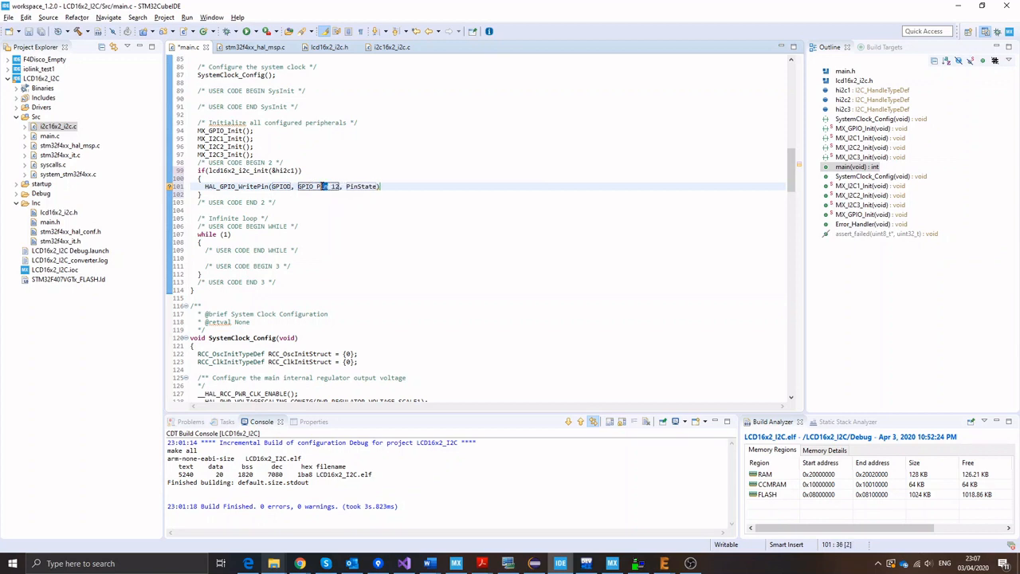
{"action": "double_click", "coordinate": [361, 185]}
{"action": "type", "text": "GPIO"}
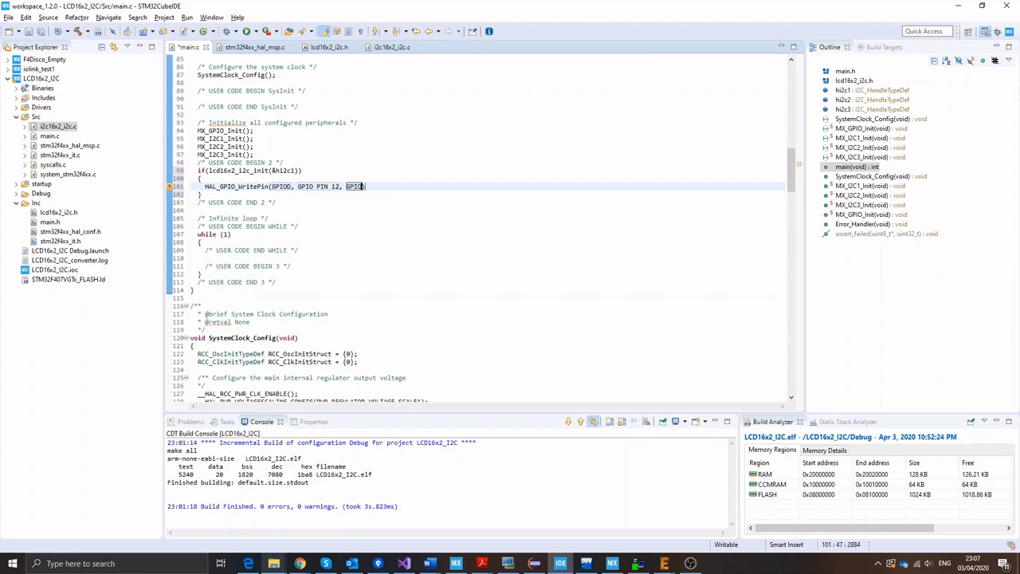
{"action": "type", "text": "PIN"}
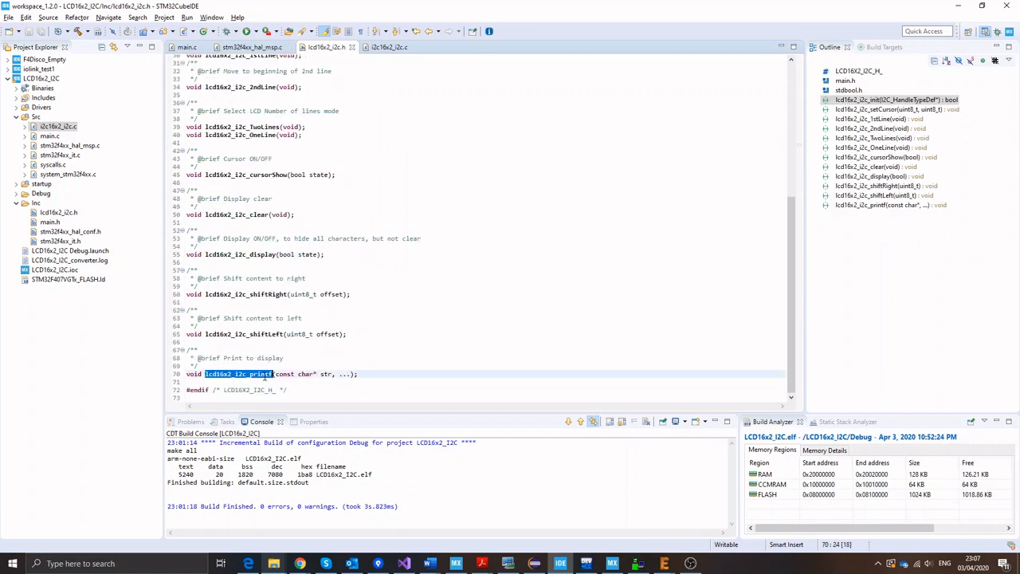
Step: Add lcd16x2_i2c_printf("Hello World!"); to main.c and flash it to the board
{"action": "left_click", "coordinate": [201, 45]}
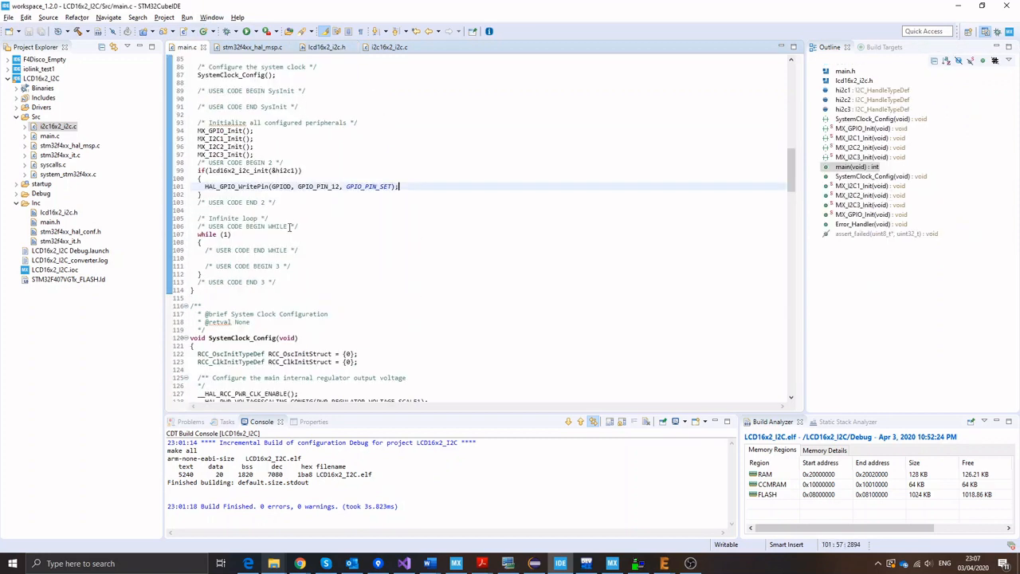
{"action": "type", "text": "lcd16x2_i2c_printf"}
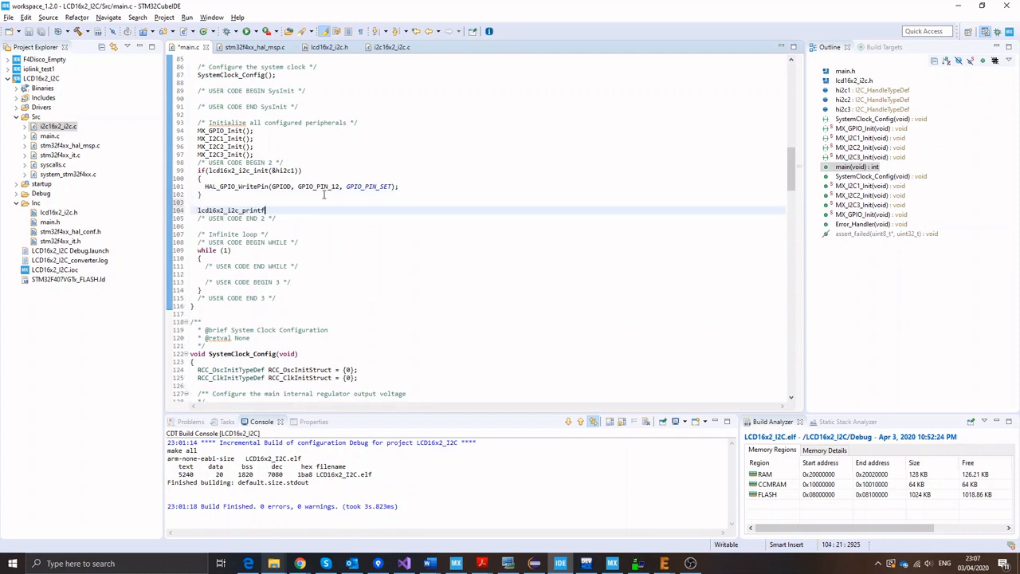
{"action": "type", "text": "(;"}
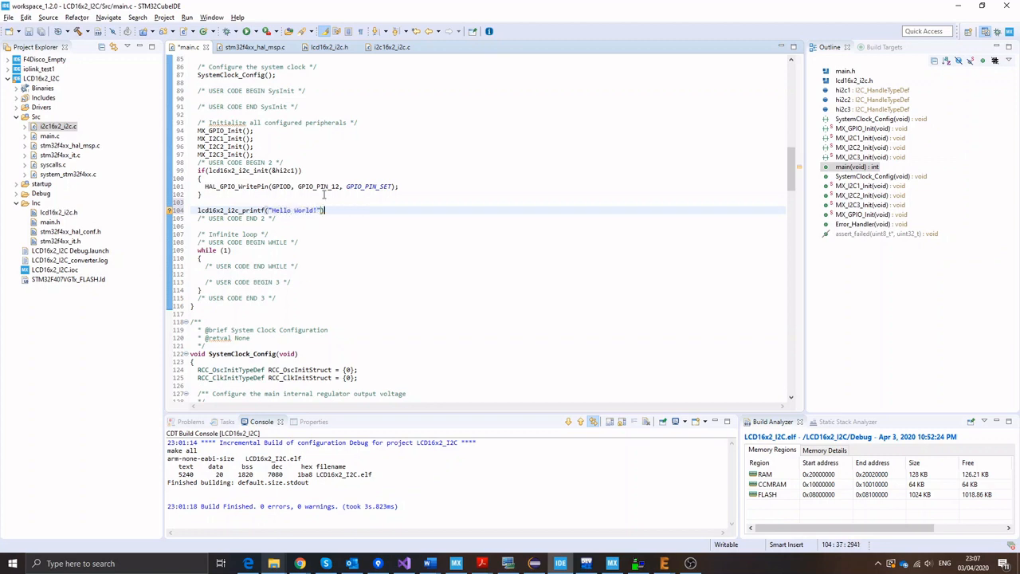
{"action": "type", "text": ";"}
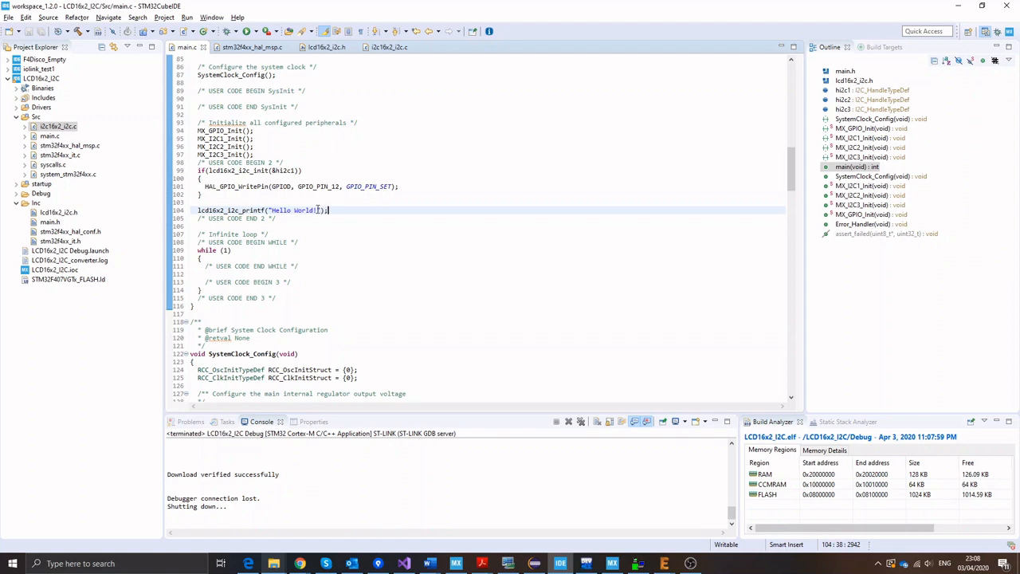
Step: Change the call to lcd16x2_i2c_printf("Value1 = %.2f", 16.50);
{"action": "double_click", "coordinate": [293, 210]}
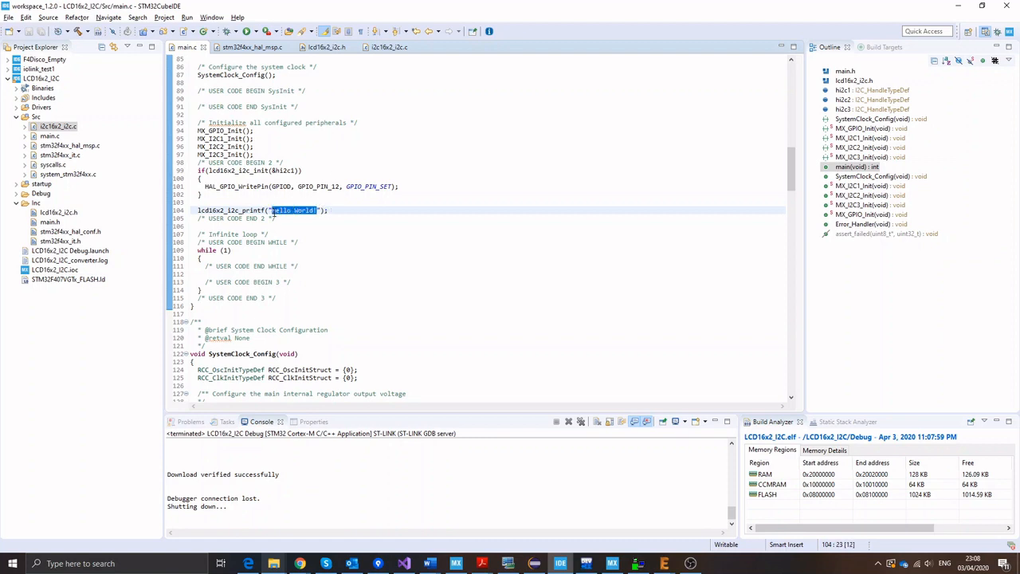
{"action": "type", "text": "Value1"}
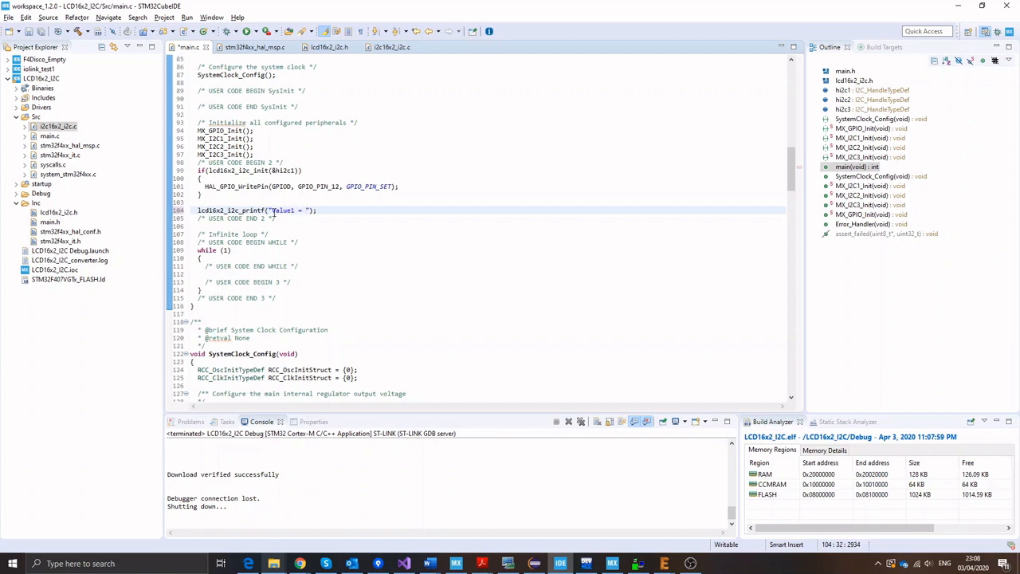
{"action": "type", "text": "%s"}
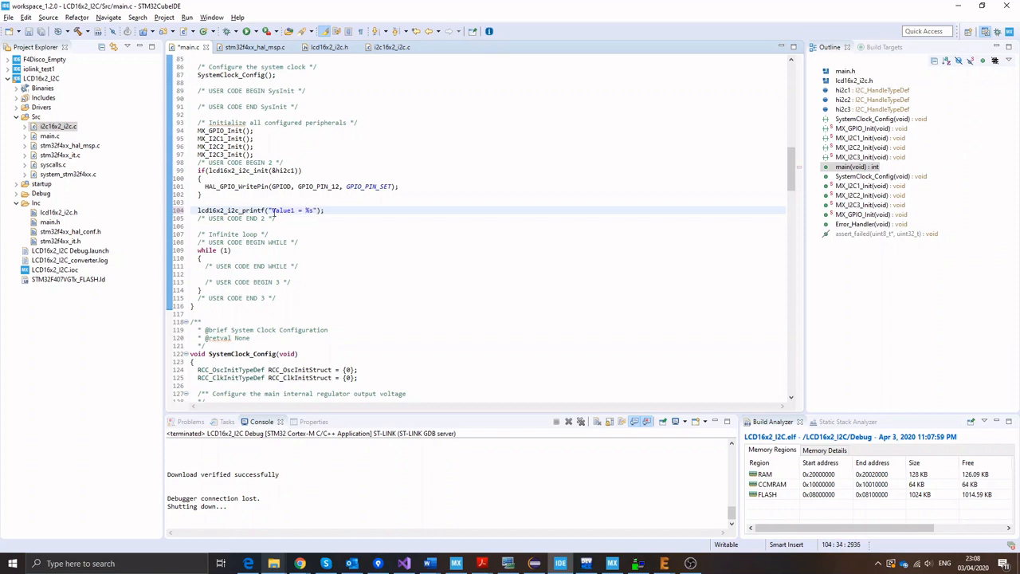
{"action": "type", "text": "%d\","}
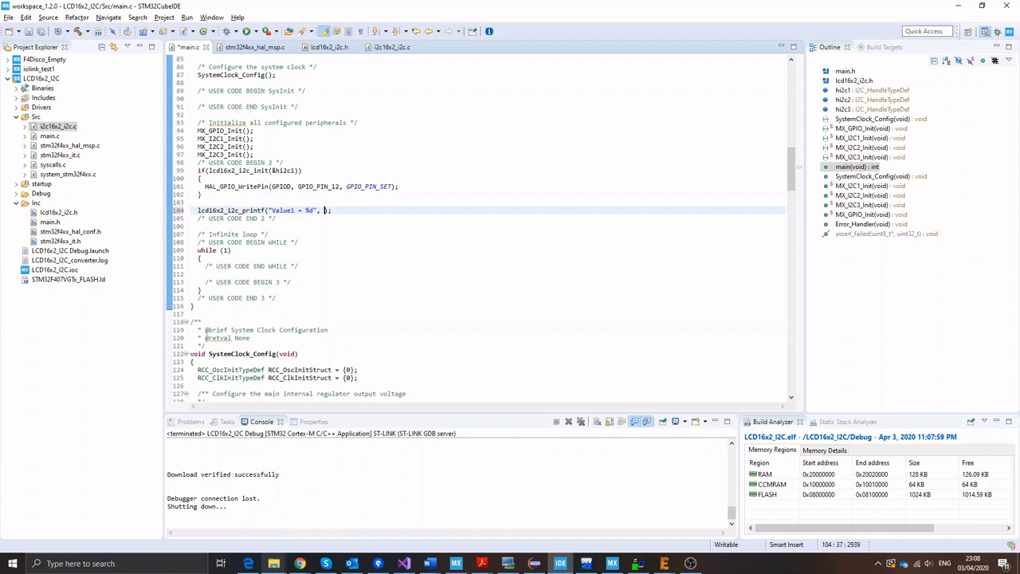
{"action": "type", "text": "12"}
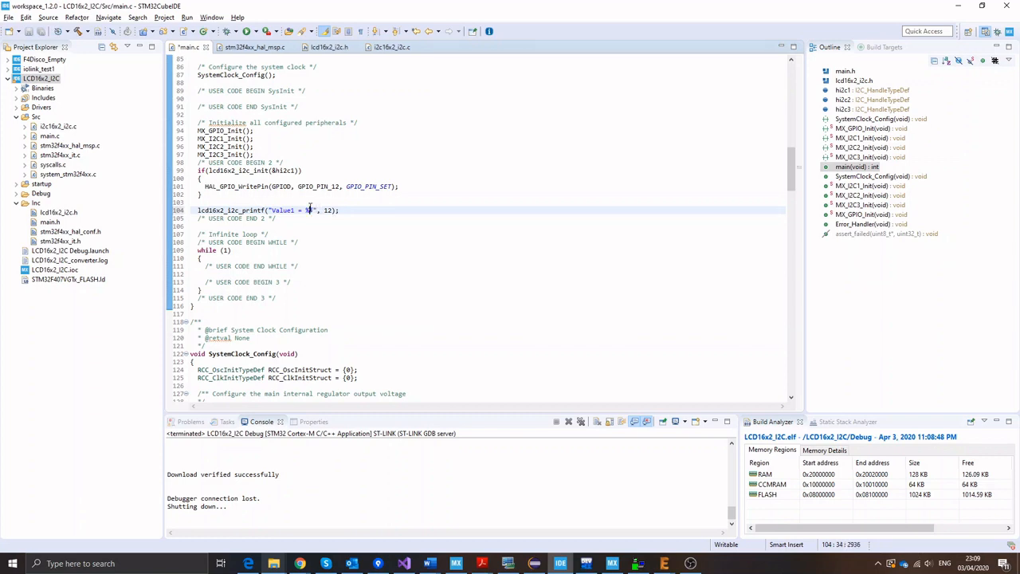
{"action": "type", "text": ".2f"}
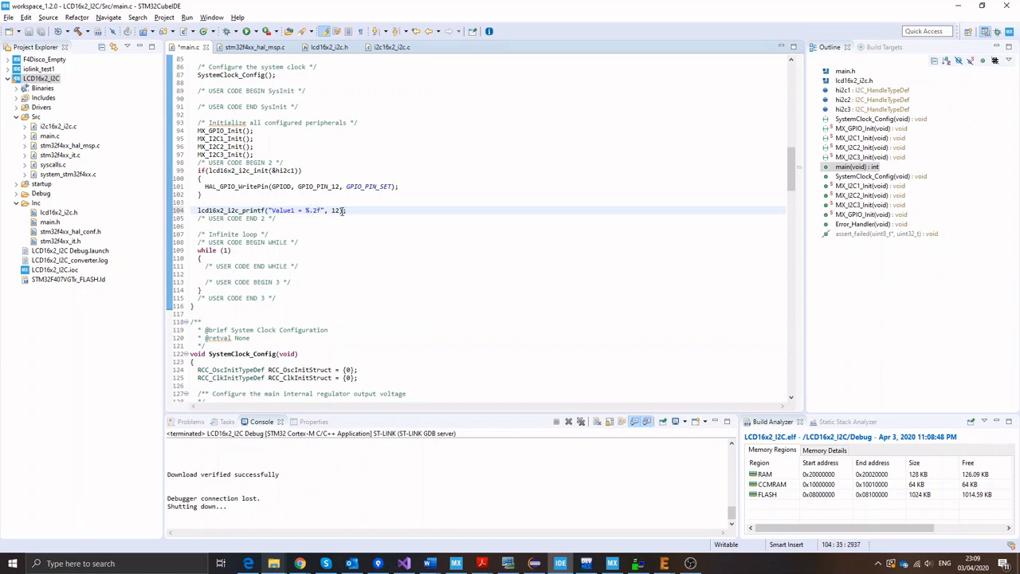
{"action": "type", "text": "16.58"}
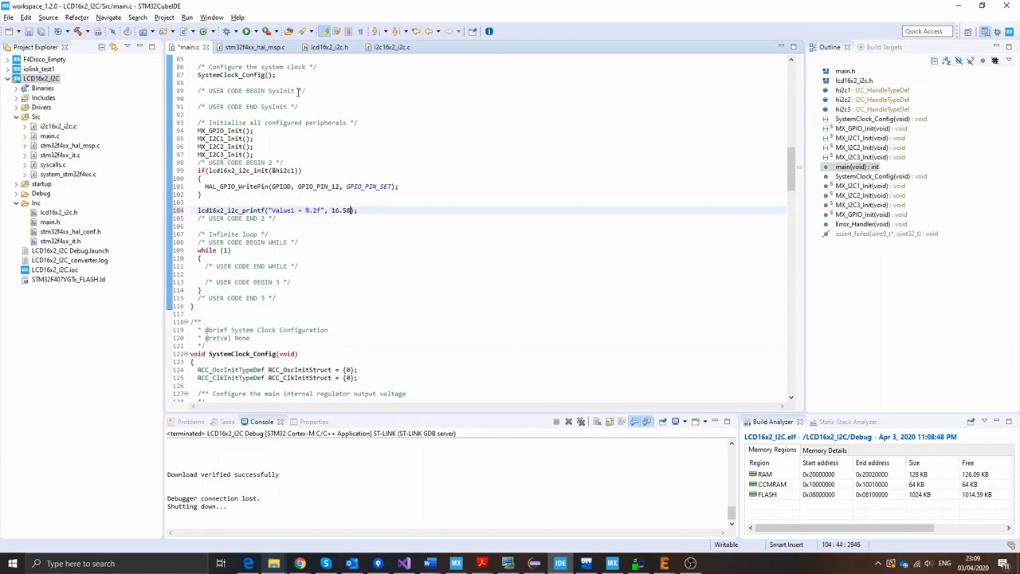
Step: Build and download the float-printing program to the board
{"action": "left_click", "coordinate": [248, 32]}
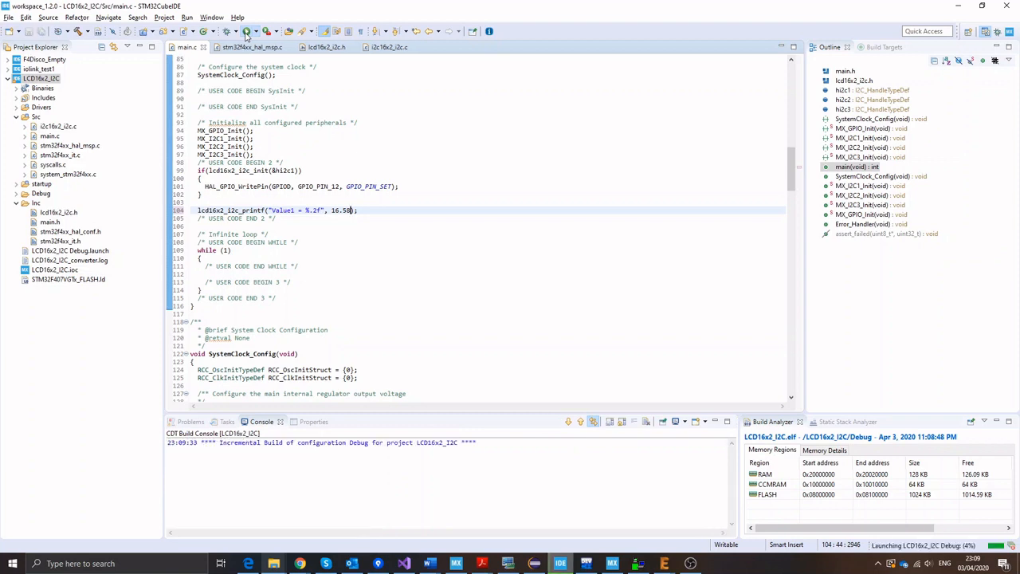
{"action": "left_click", "coordinate": [248, 32]}
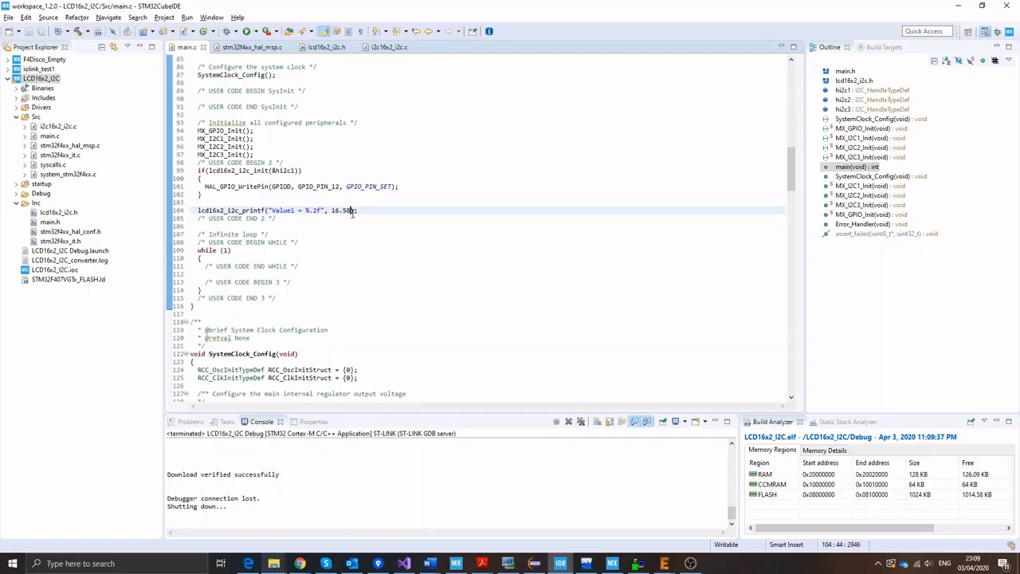
Step: Add -u _printf_float to MCU GCC Linker Miscellaneous Other flags, then Apply and Close
{"action": "left_click", "coordinate": [46, 80]}
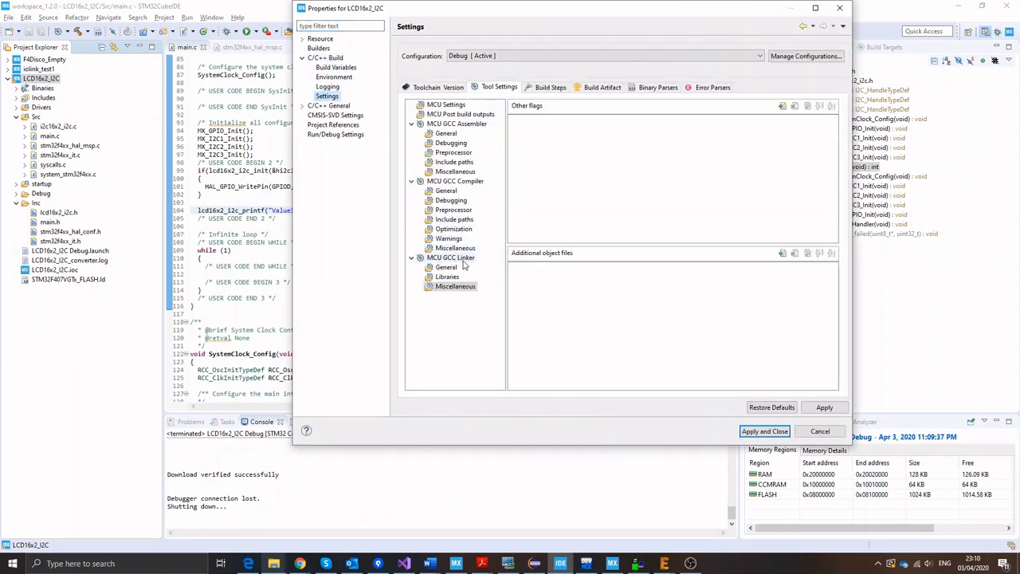
{"action": "left_click", "coordinate": [456, 285]}
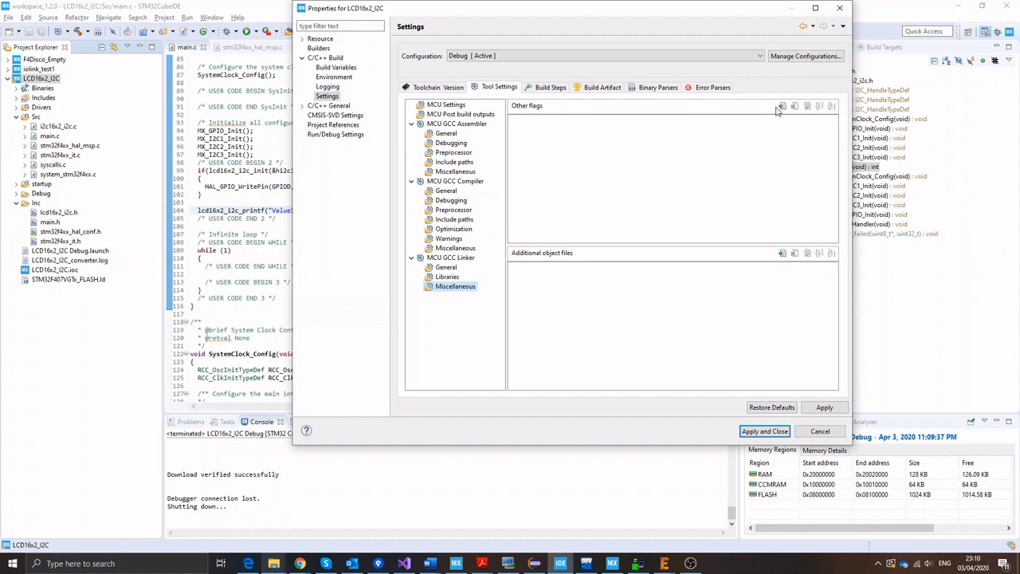
{"action": "left_click", "coordinate": [778, 106]}
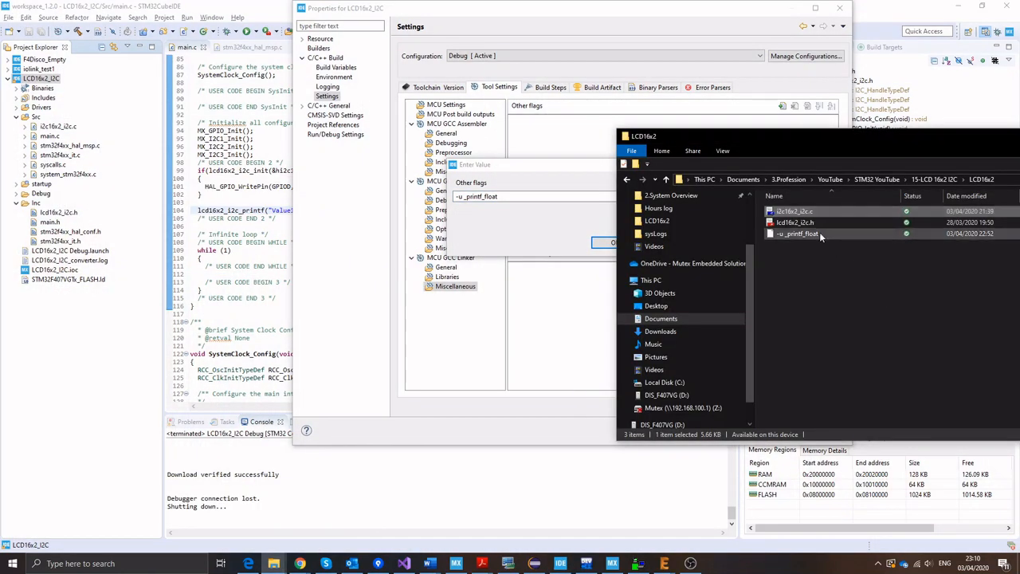
{"action": "double_click", "coordinate": [795, 233]}
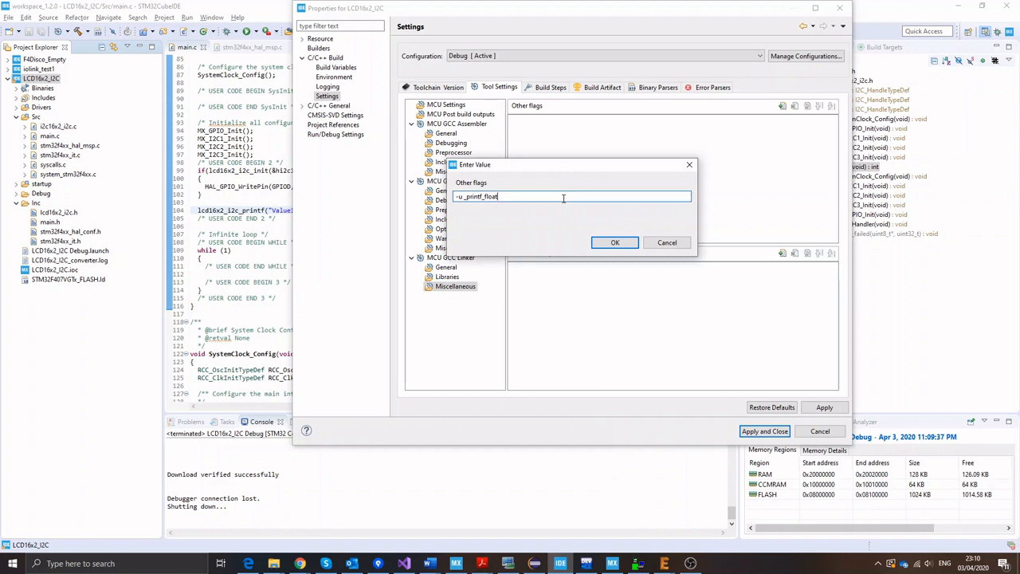
{"action": "key", "text": "ctrl+a"}
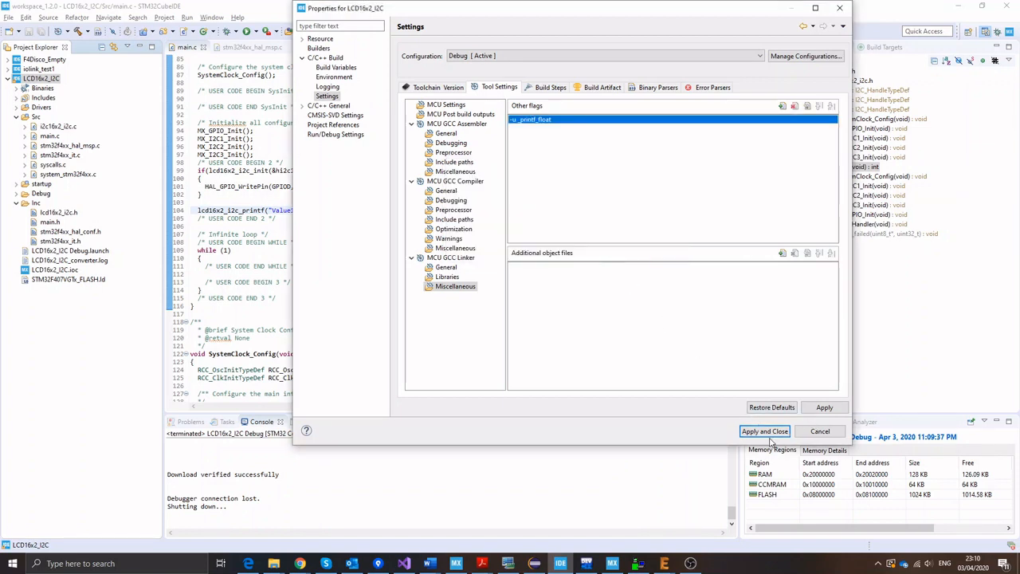
{"action": "left_click", "coordinate": [765, 431]}
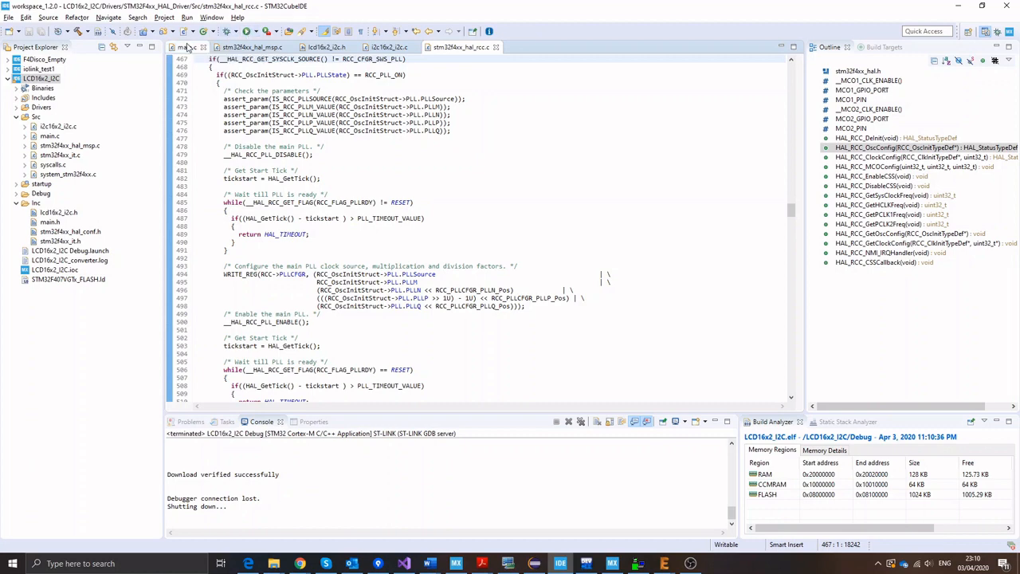
Step: Add lcd16x2_i2c_2ndLine(); and a second lcd16x2_i2c_printf starting with "Line"
{"action": "left_click", "coordinate": [188, 44]}
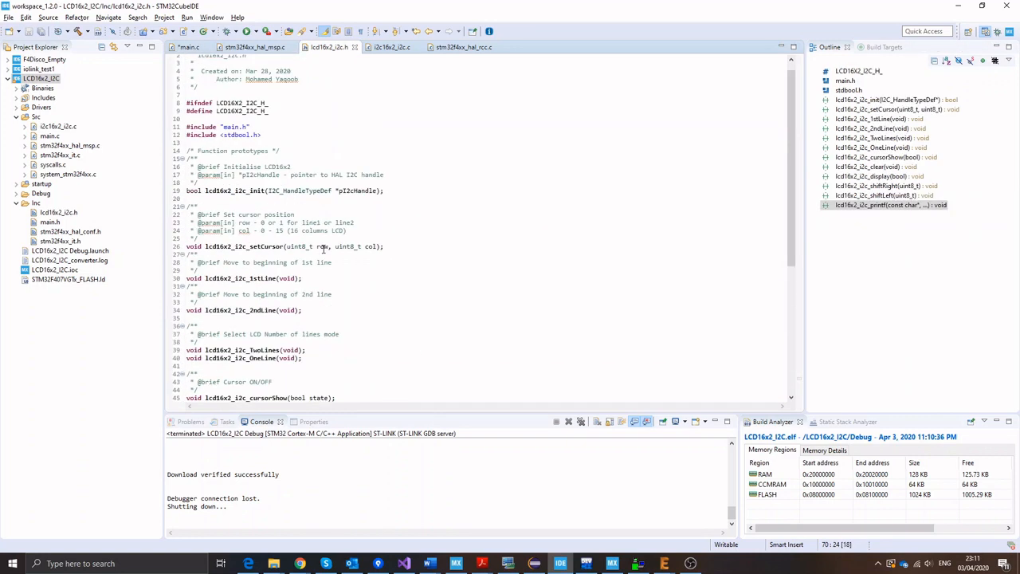
{"action": "mouse_move", "coordinate": [265, 245]}
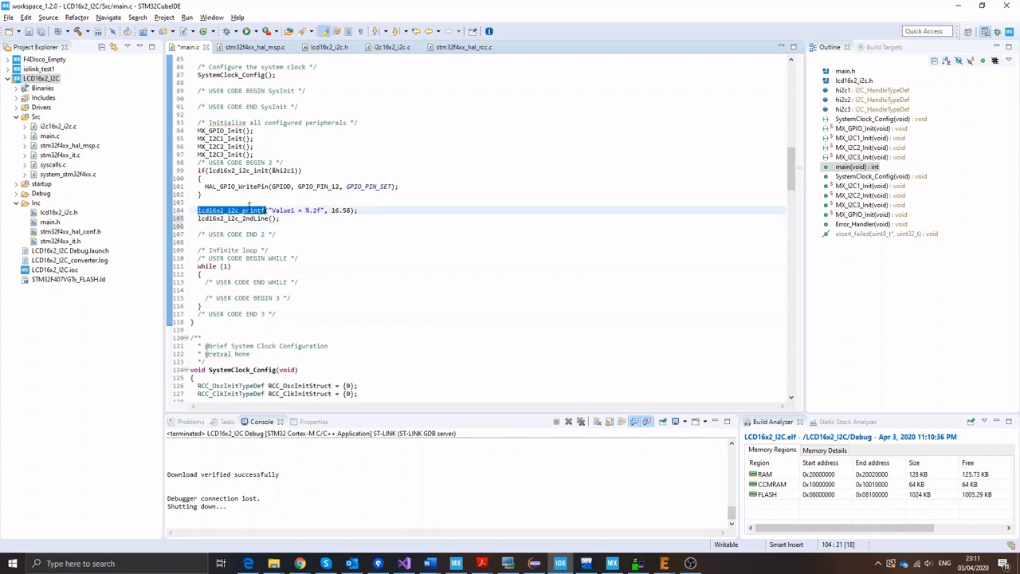
{"action": "type", "text": "lcd16x2_i2c_printf()"}
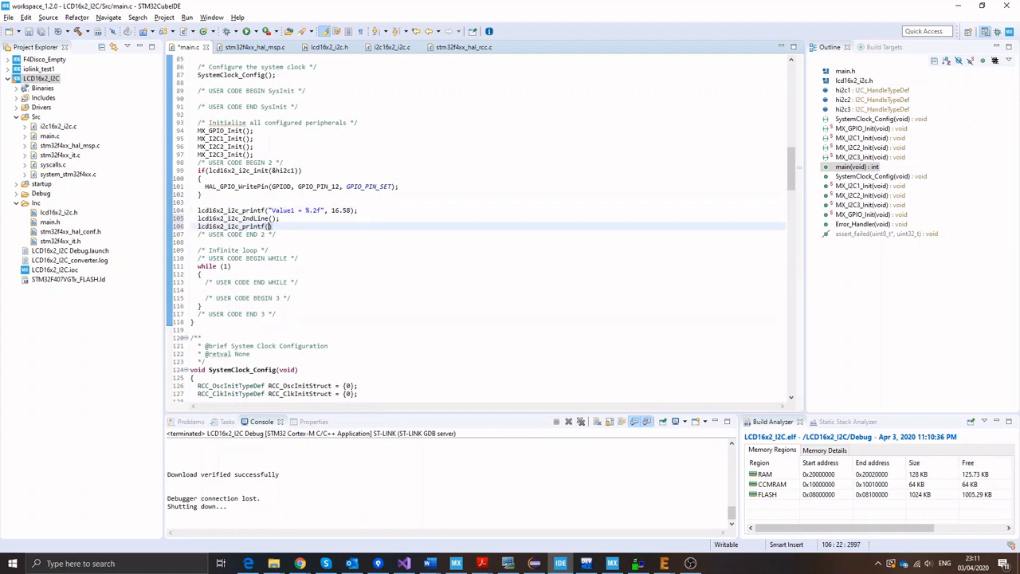
{"action": "type", "text": "Line\""}
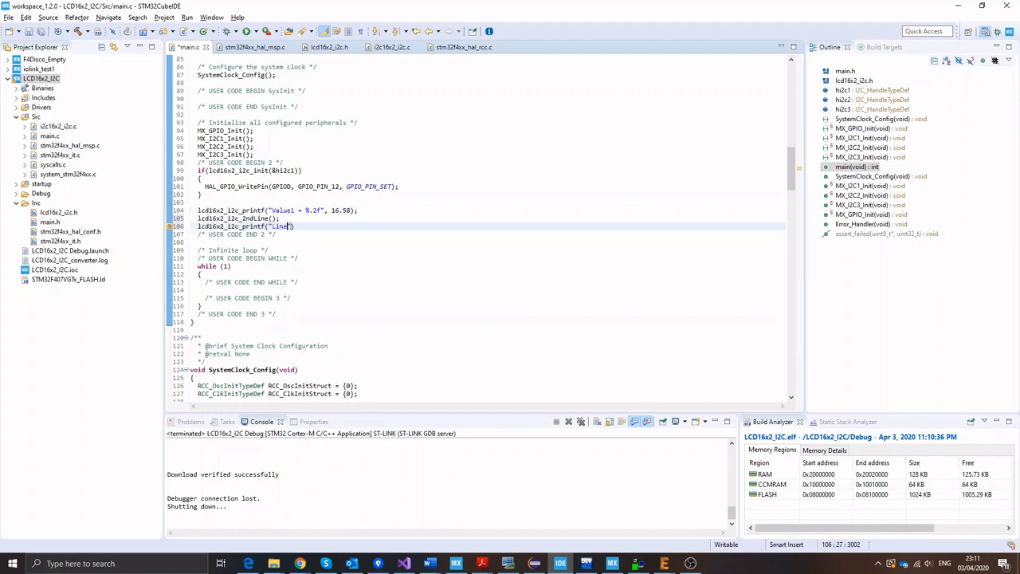